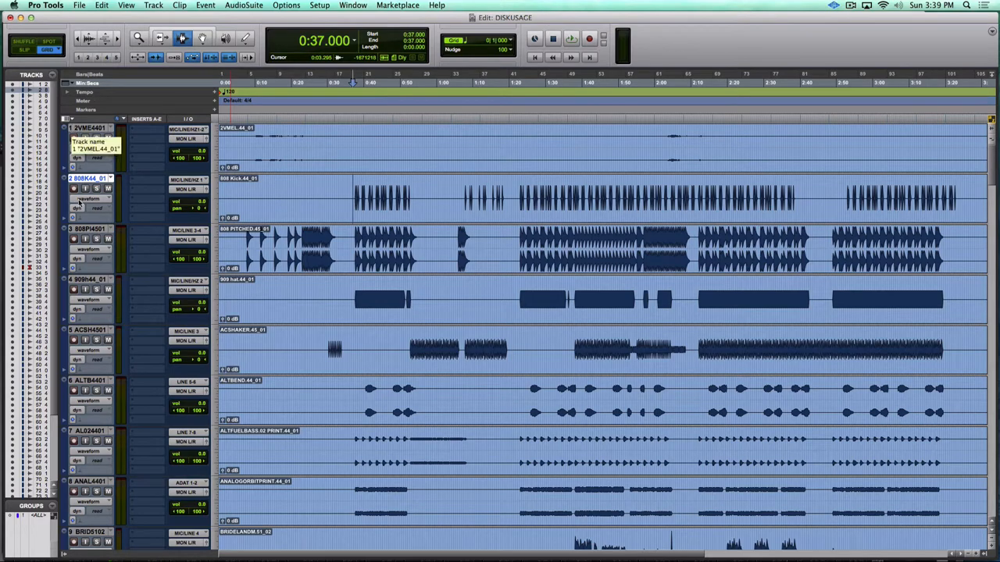
# Check the Mac's processor and memory specs and the Pro Tools version via About screens
pyautogui.scroll(-3)
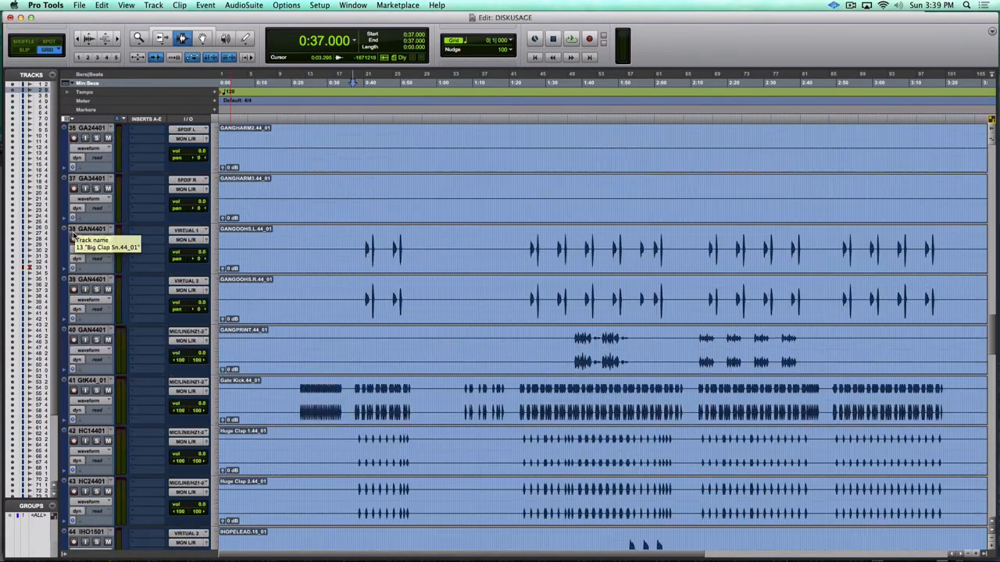
pyautogui.scroll(-3)
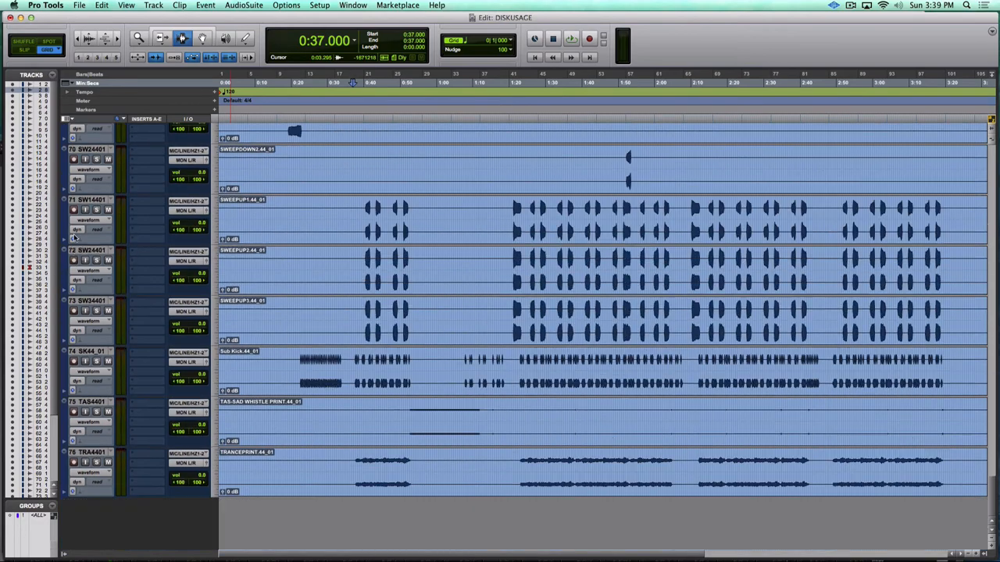
pyautogui.moveTo(106, 387)
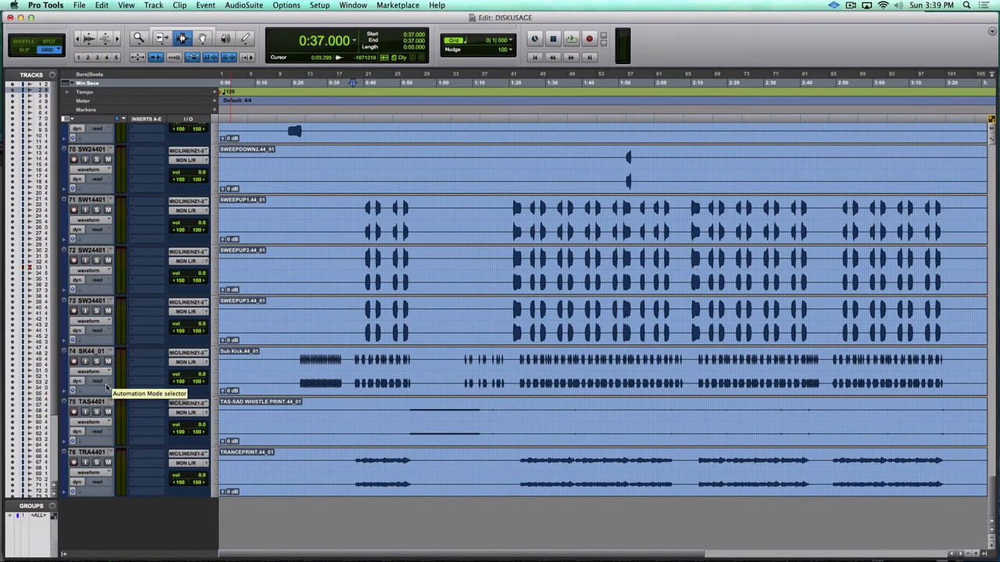
pyautogui.scroll(3)
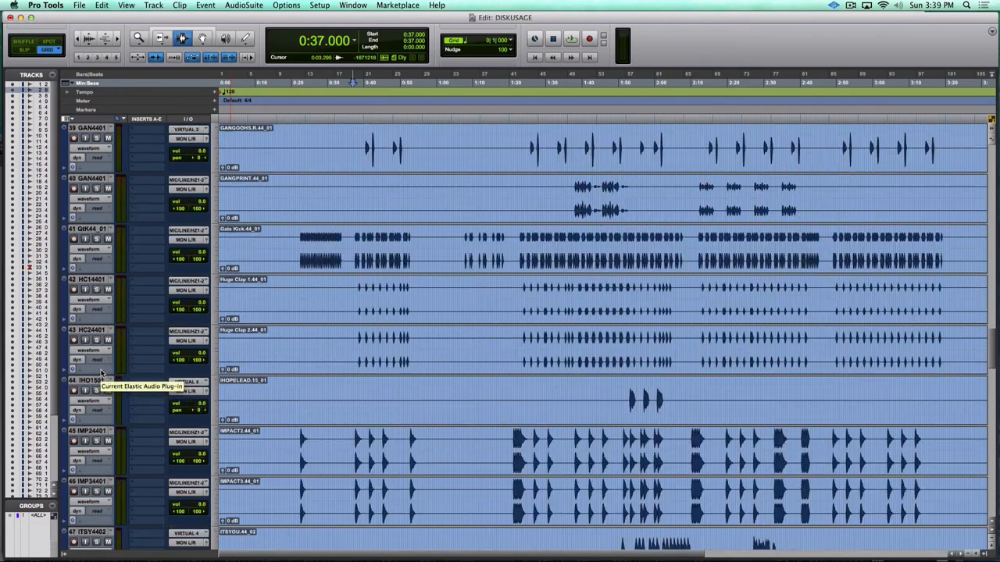
pyautogui.scroll(3)
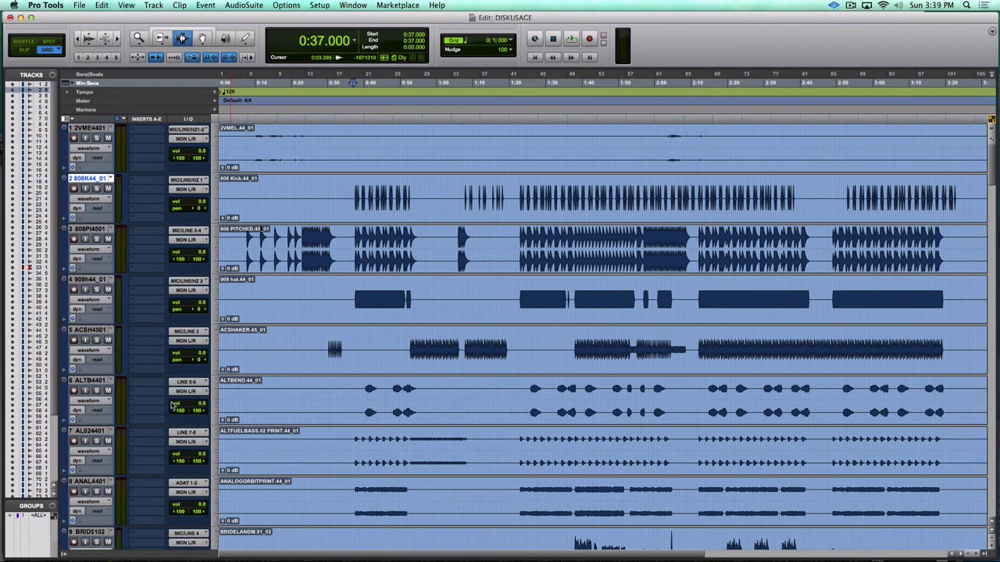
pyautogui.moveTo(175, 403)
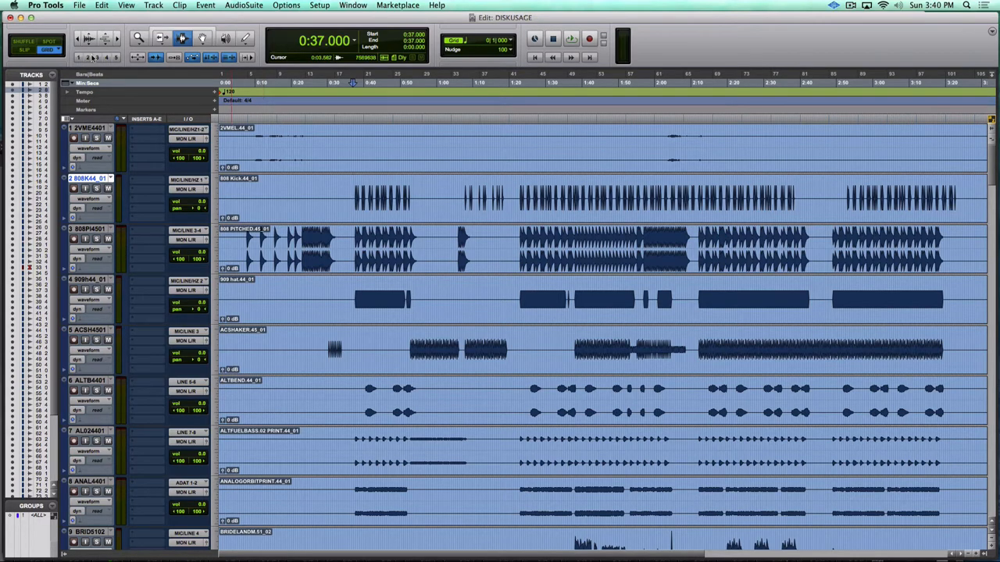
pyautogui.click(12, 6)
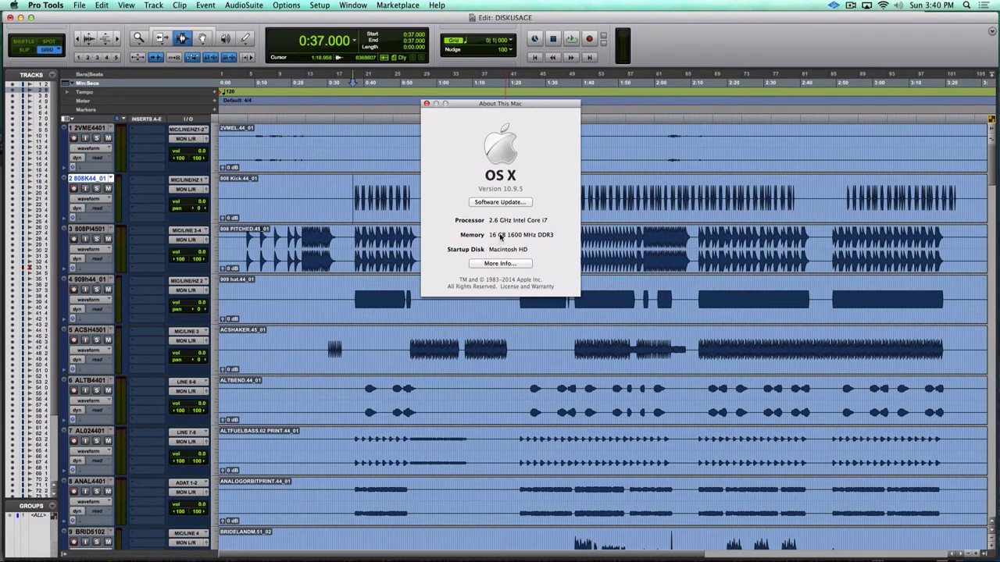
pyautogui.moveTo(506, 250)
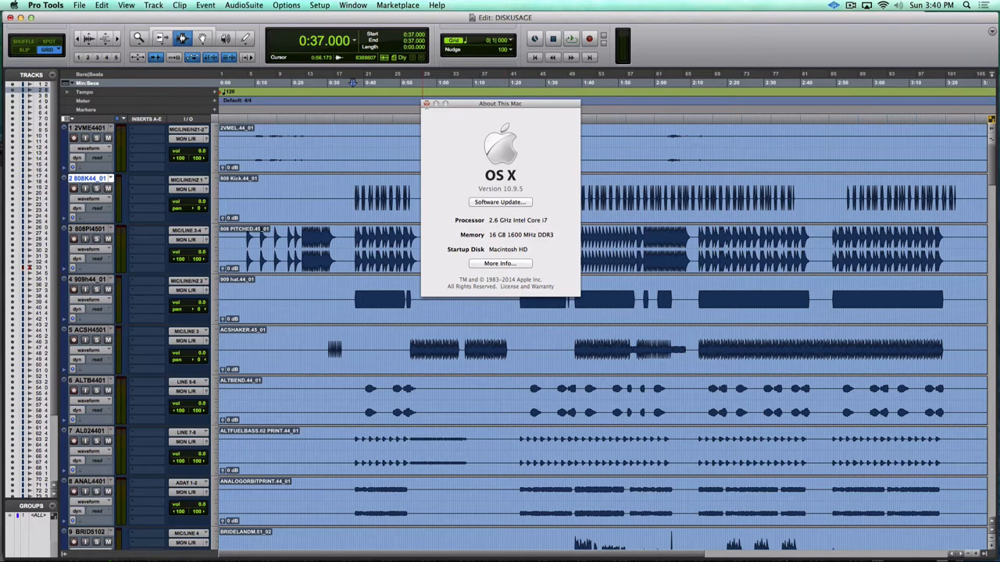
pyautogui.click(45, 7)
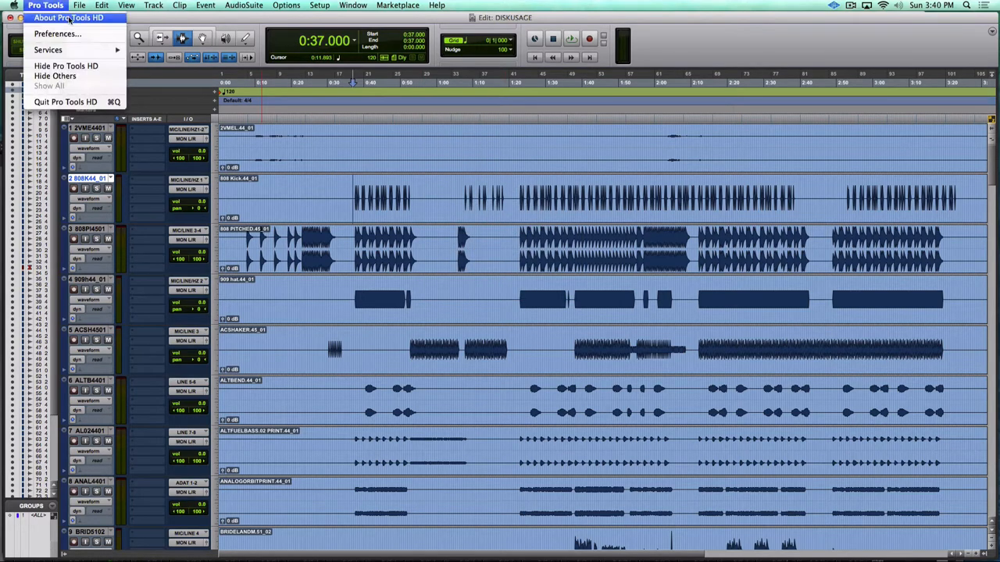
pyautogui.click(68, 18)
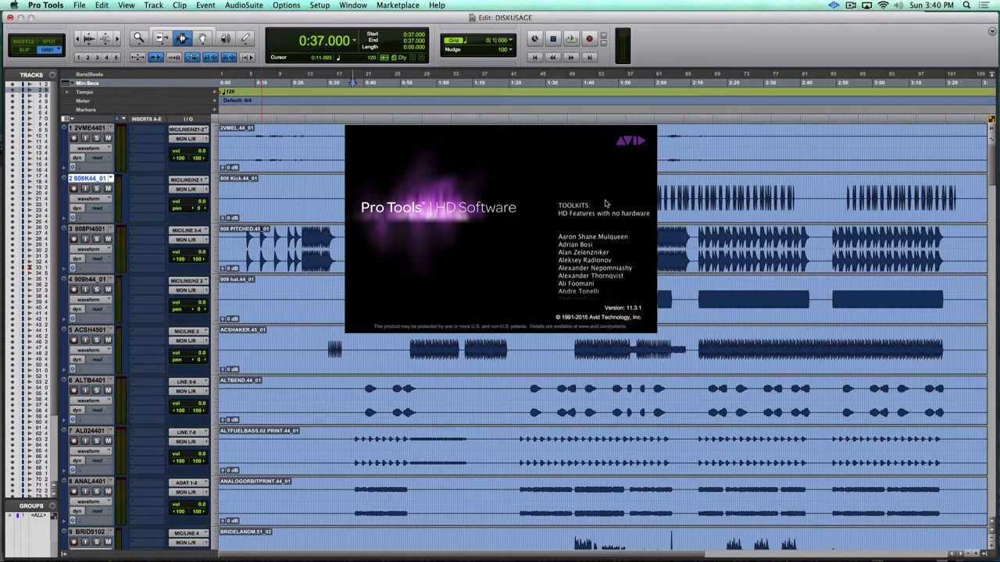
pyautogui.click(499, 227)
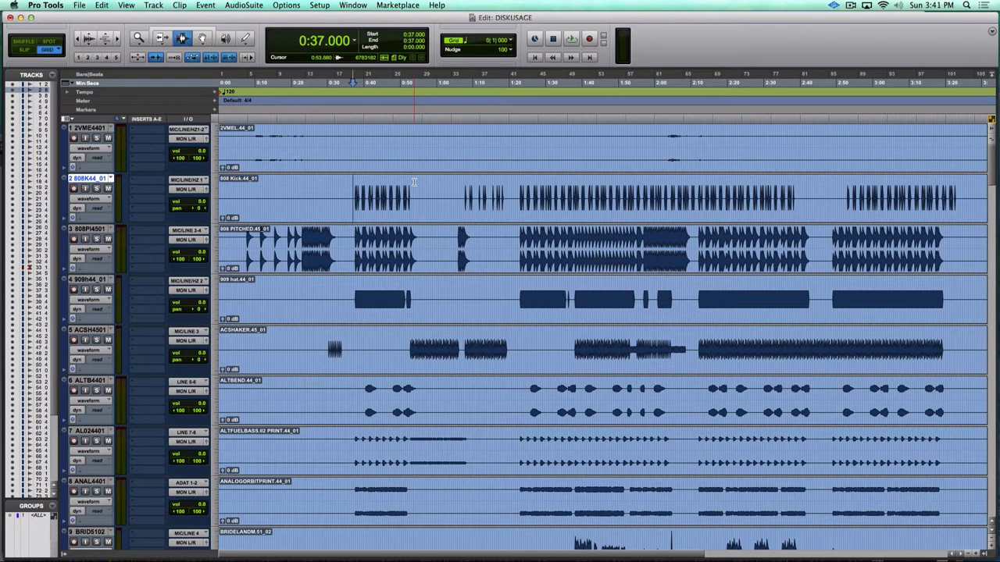
pyautogui.moveTo(410, 172)
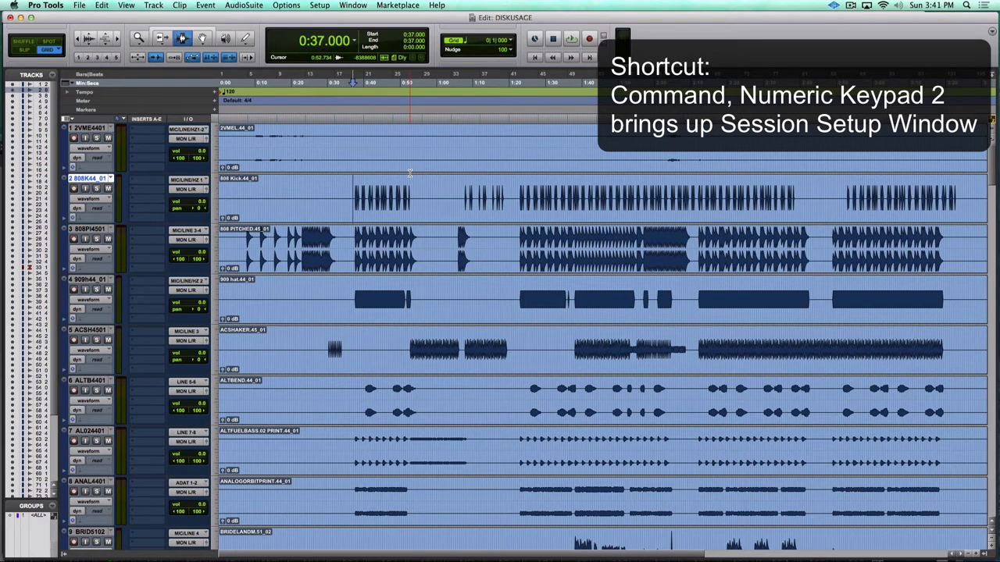
# Review the Session Setup settings with Command+2
pyautogui.press('cmd+2')
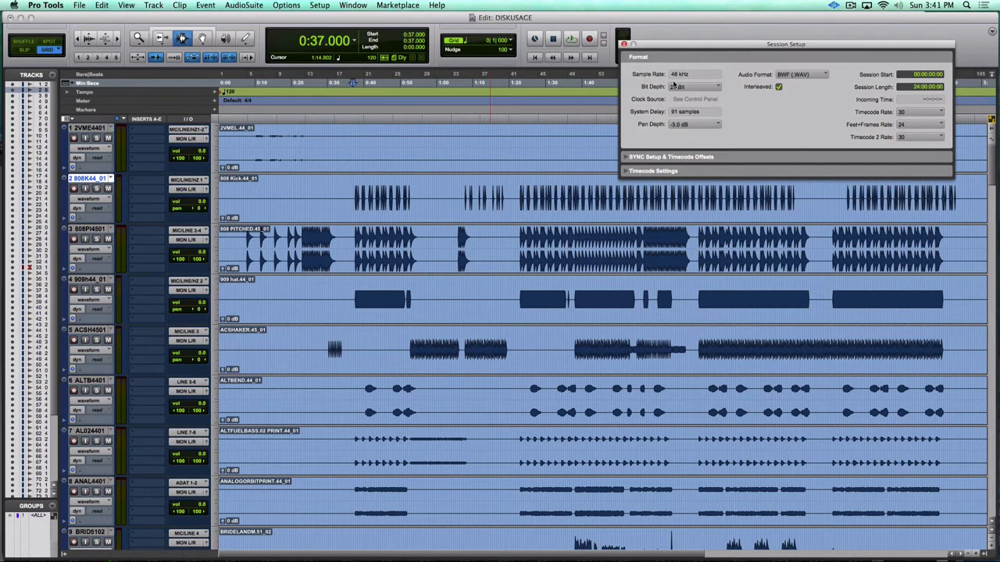
pyautogui.click(694, 86)
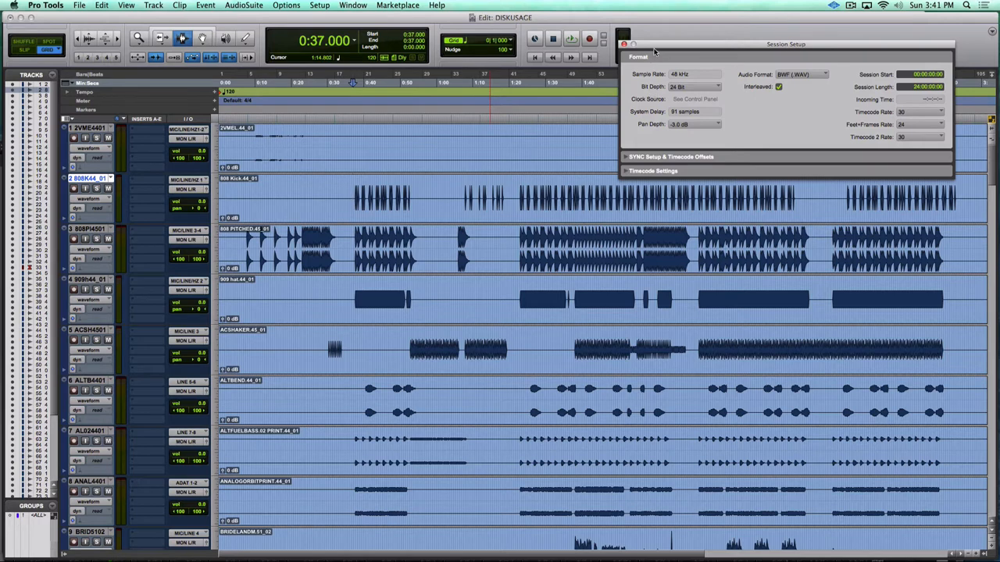
pyautogui.moveTo(635, 92)
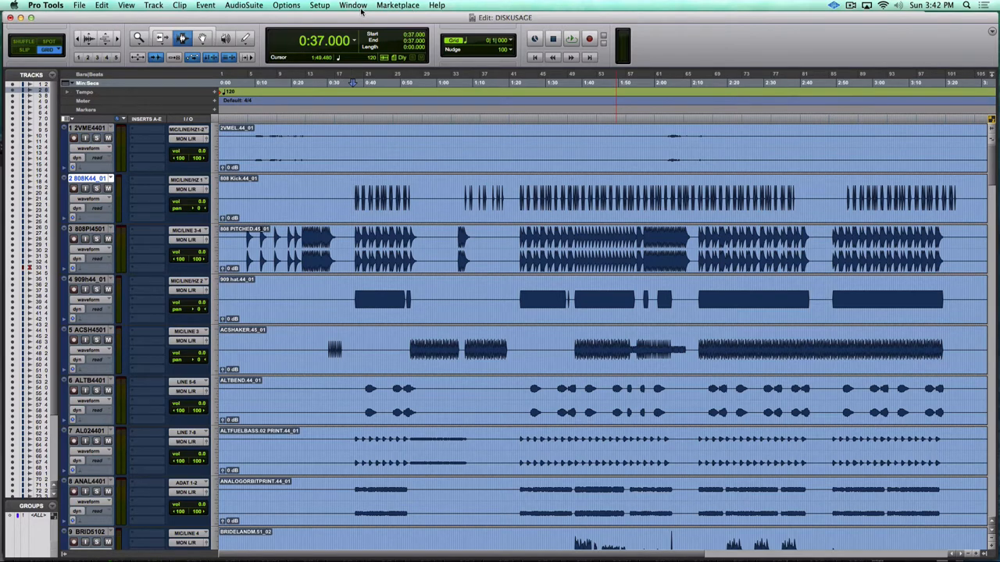
# Show the System Usage monitor from the Window menu and park it in the top-right corner
pyautogui.click(353, 6)
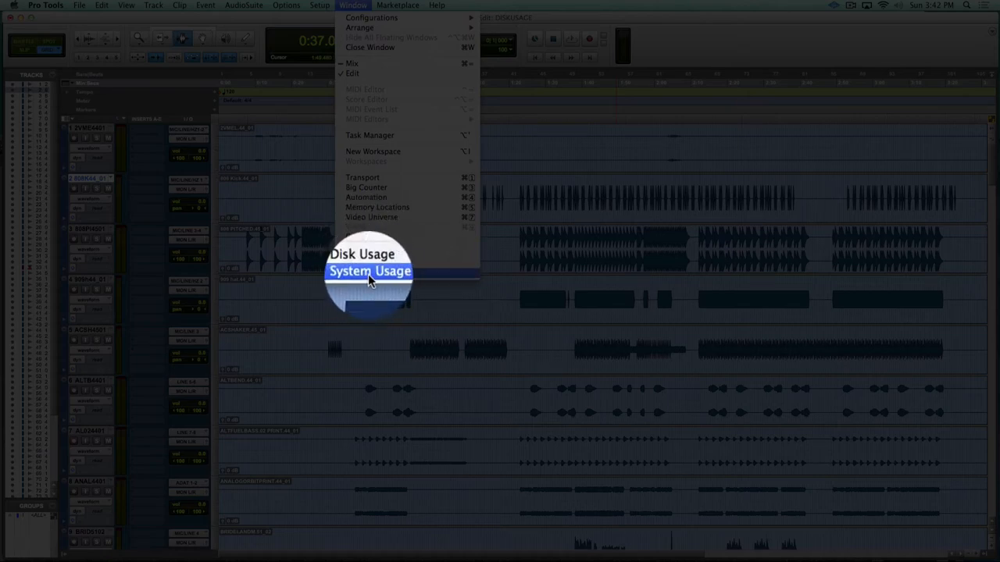
pyautogui.moveTo(371, 219)
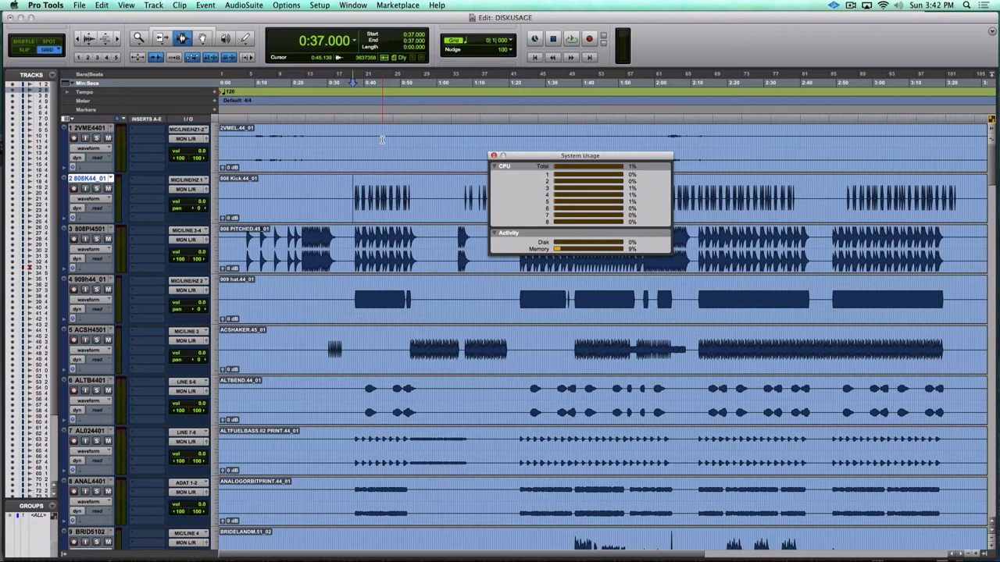
pyautogui.click(571, 38)
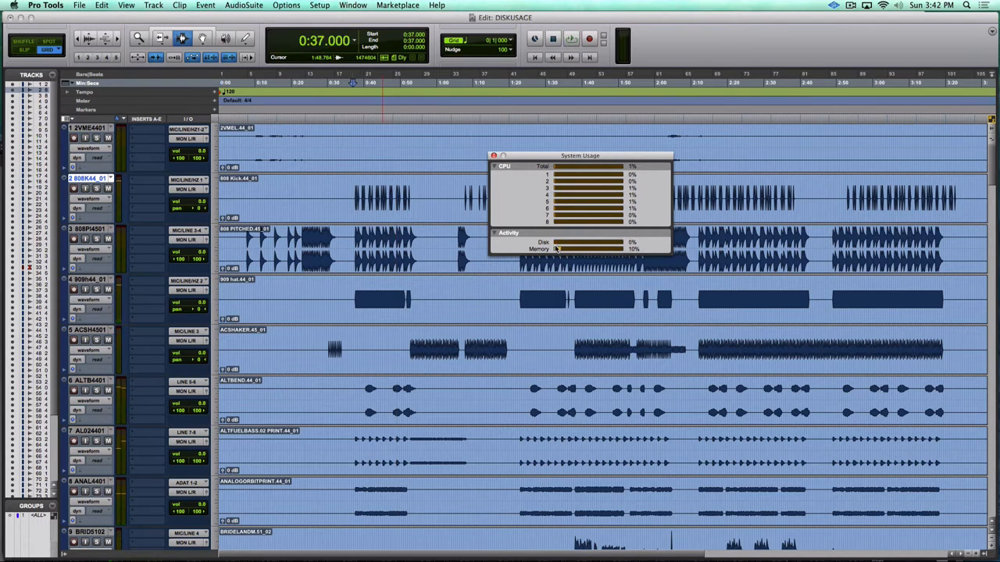
pyautogui.moveTo(642, 240)
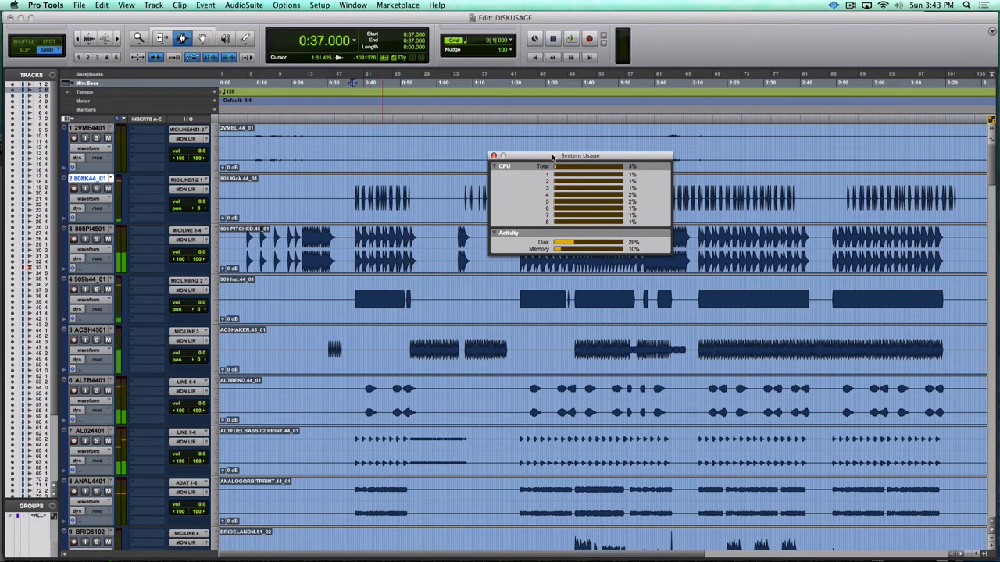
pyautogui.moveTo(580, 155); pyautogui.dragTo(872, 18)
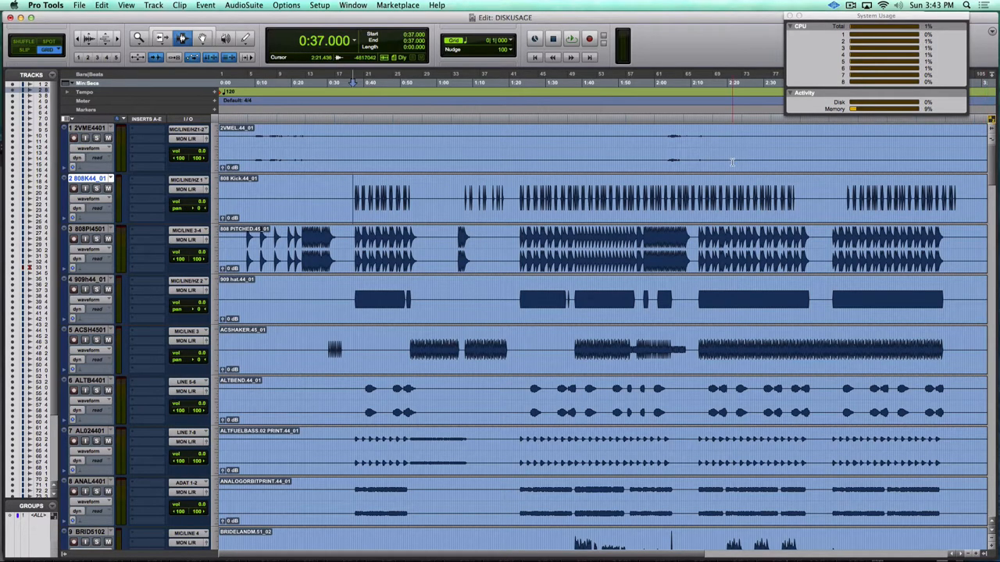
pyautogui.click(353, 83)
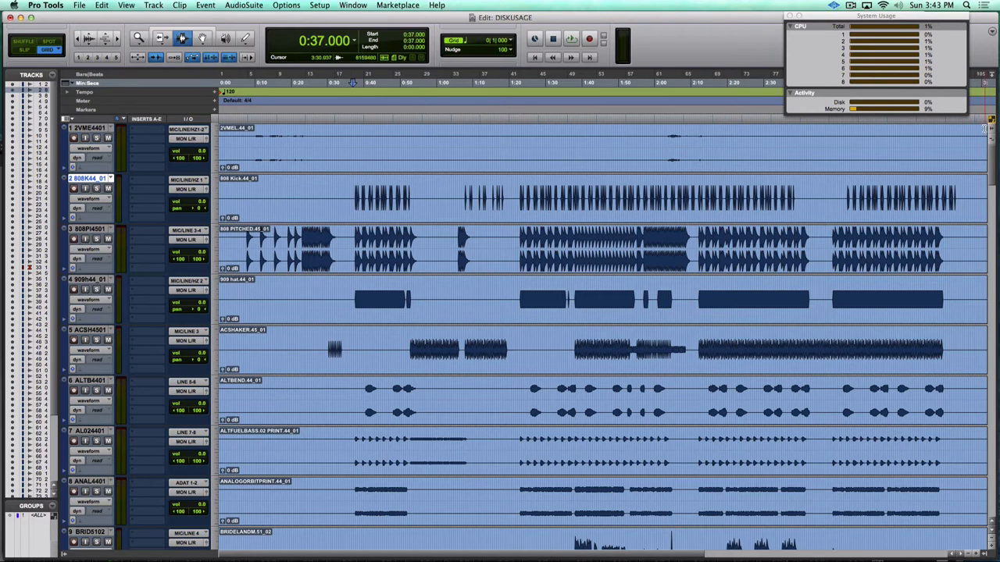
pyautogui.click(624, 159)
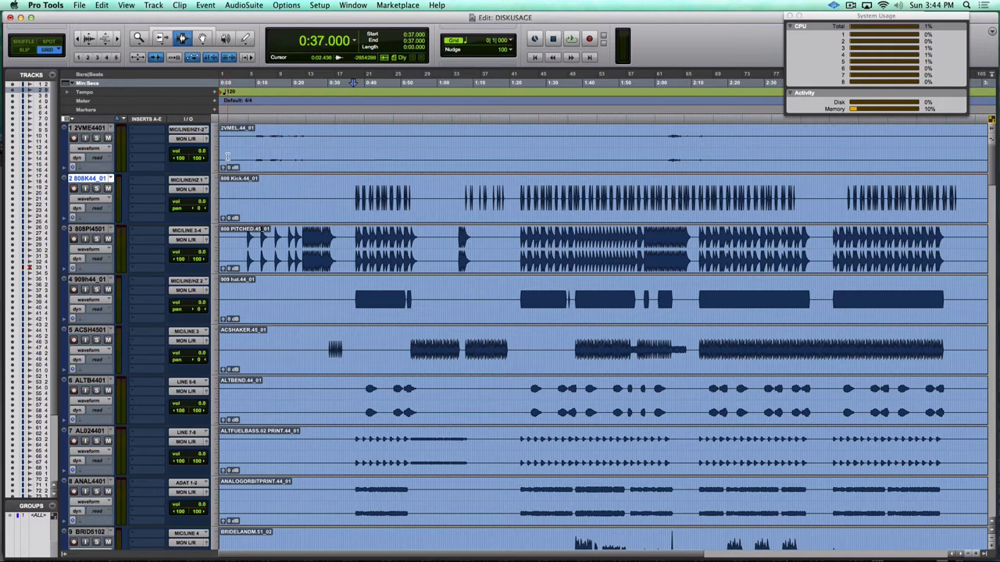
pyautogui.click(399, 156)
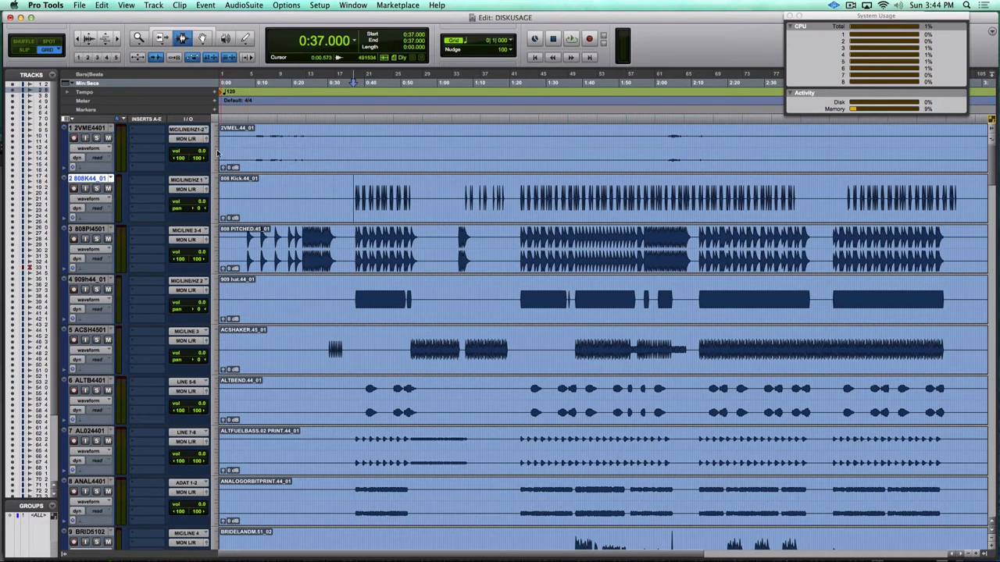
pyautogui.moveTo(238, 156)
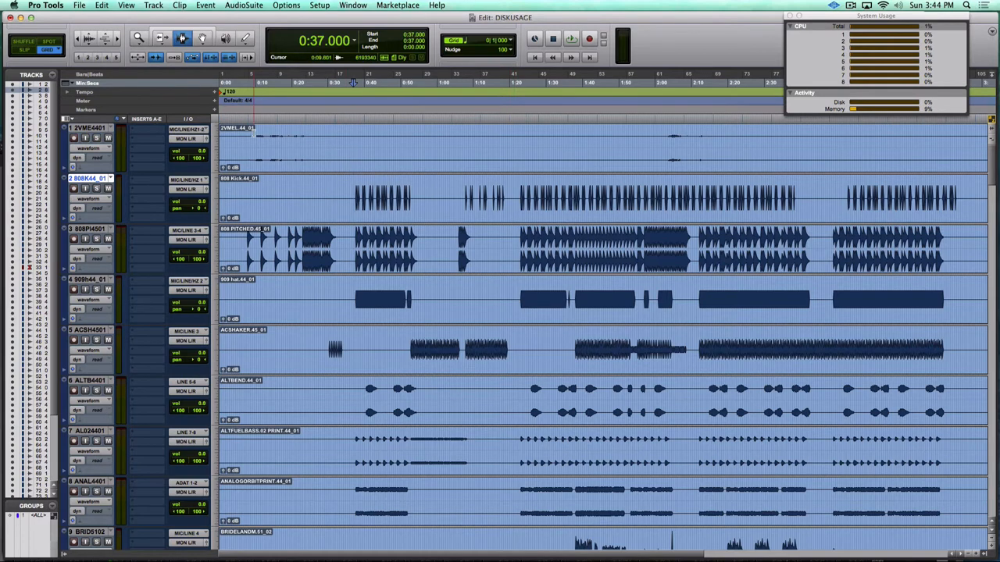
pyautogui.click(706, 128)
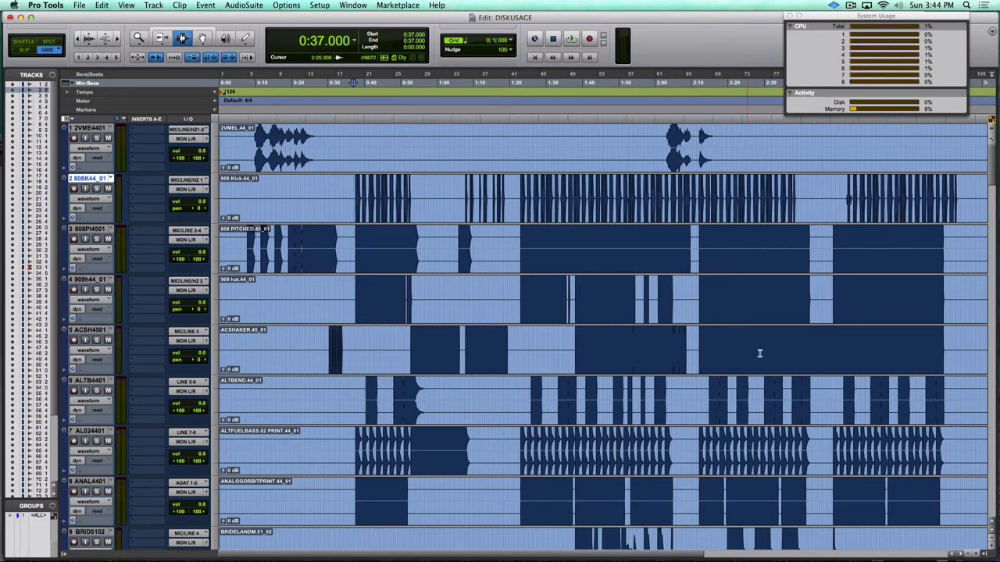
# Place the edit cursor where track 1's audio begins and trim the clip start to it with A
pyautogui.click(647, 189)
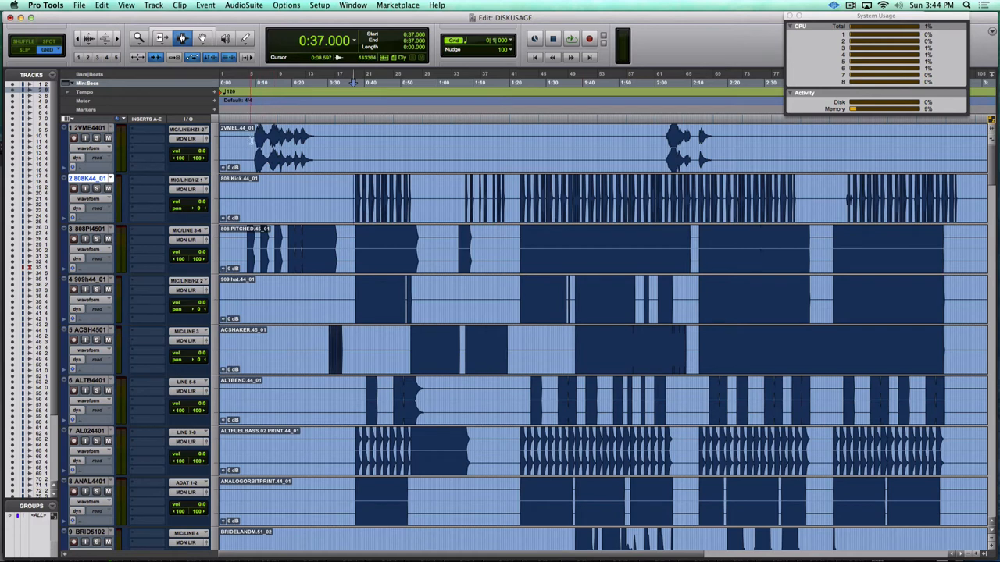
pyautogui.click(336, 141)
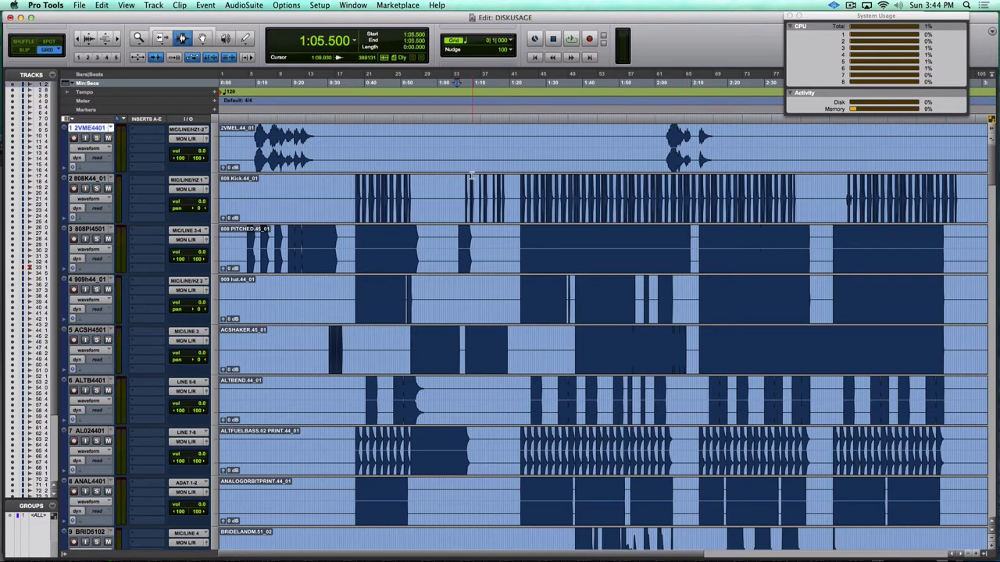
pyautogui.click(570, 38)
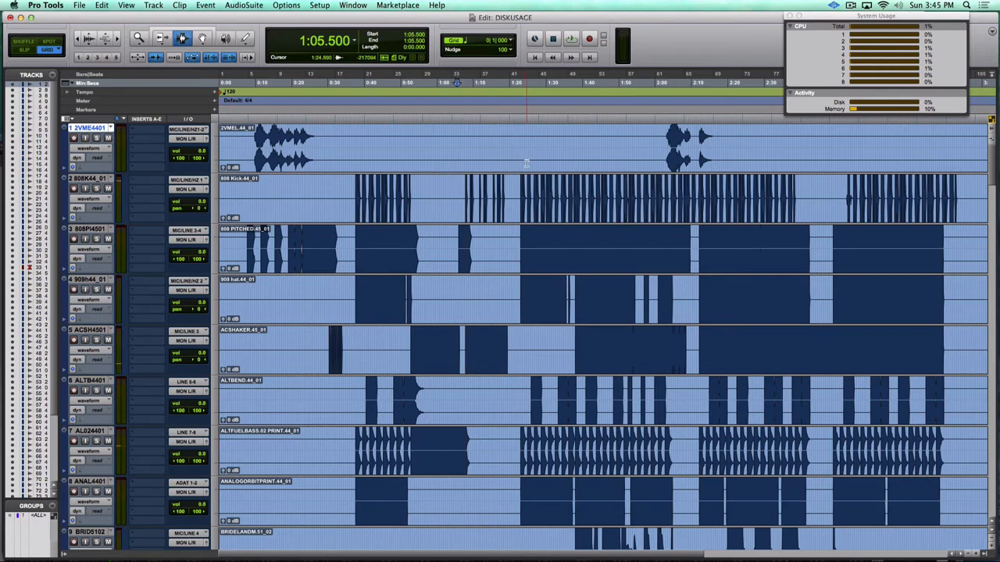
pyautogui.click(590, 140)
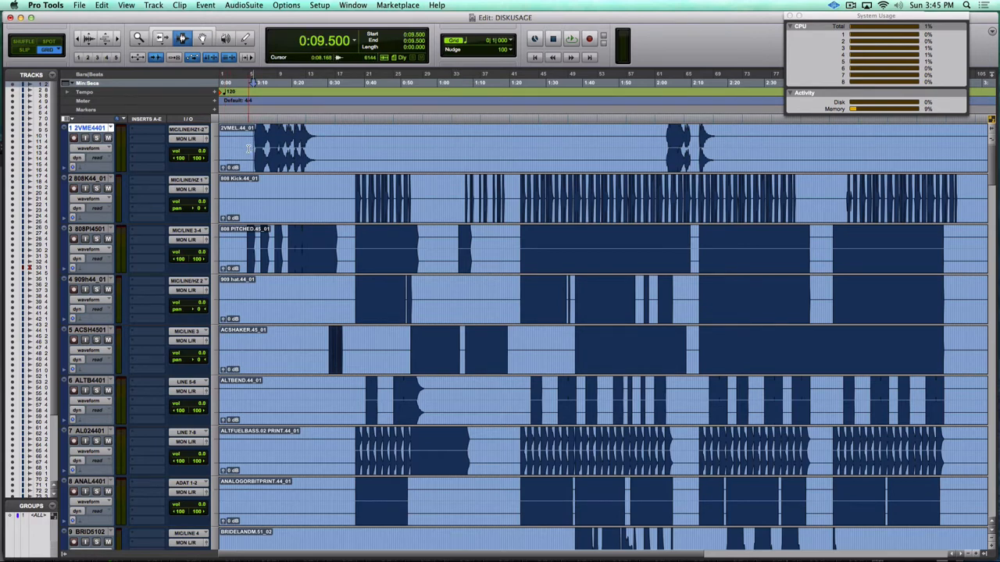
pyautogui.press('a')
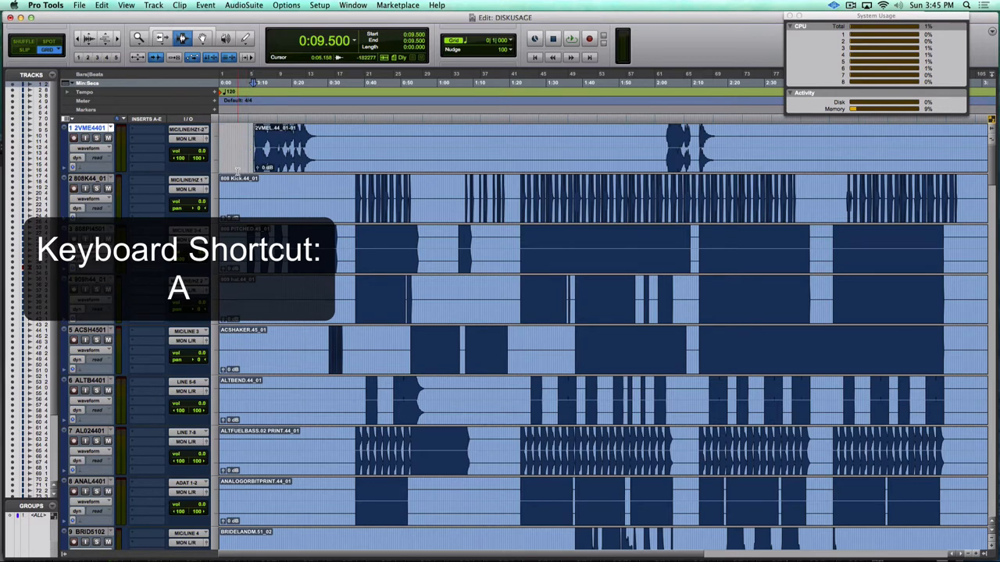
pyautogui.press('a')
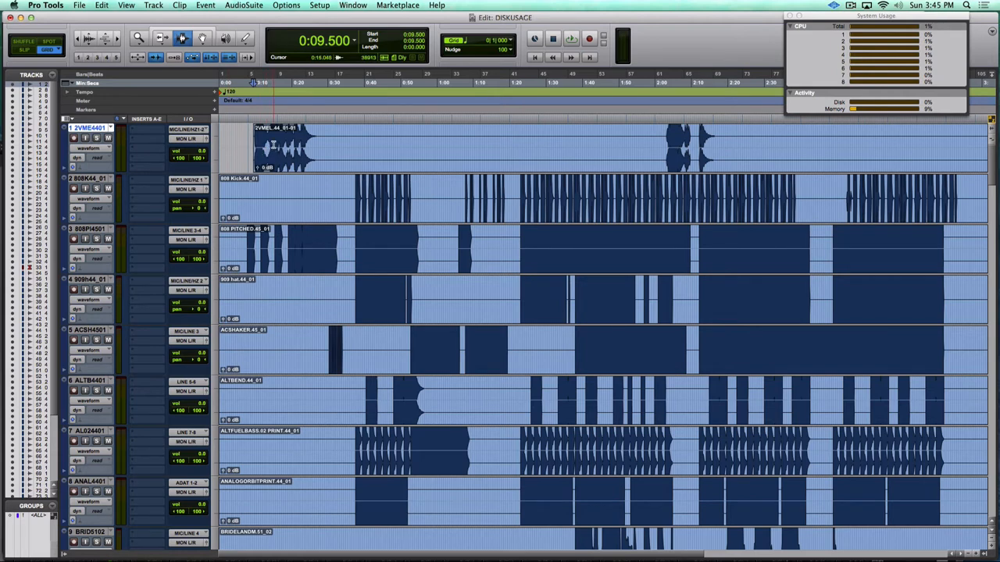
# Trim the first track's clip end to where its audio stops with S
pyautogui.click(718, 81)
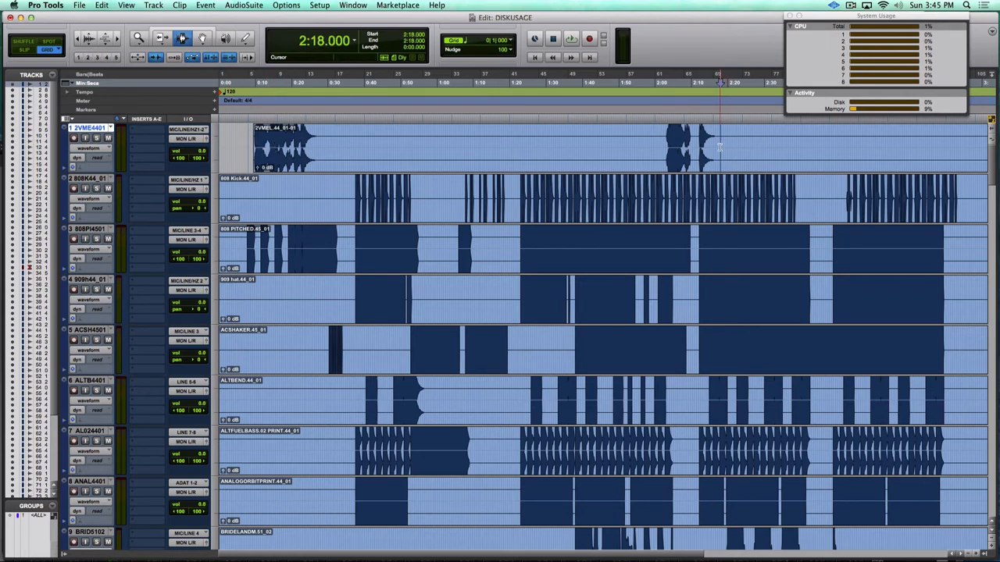
pyautogui.press('s')
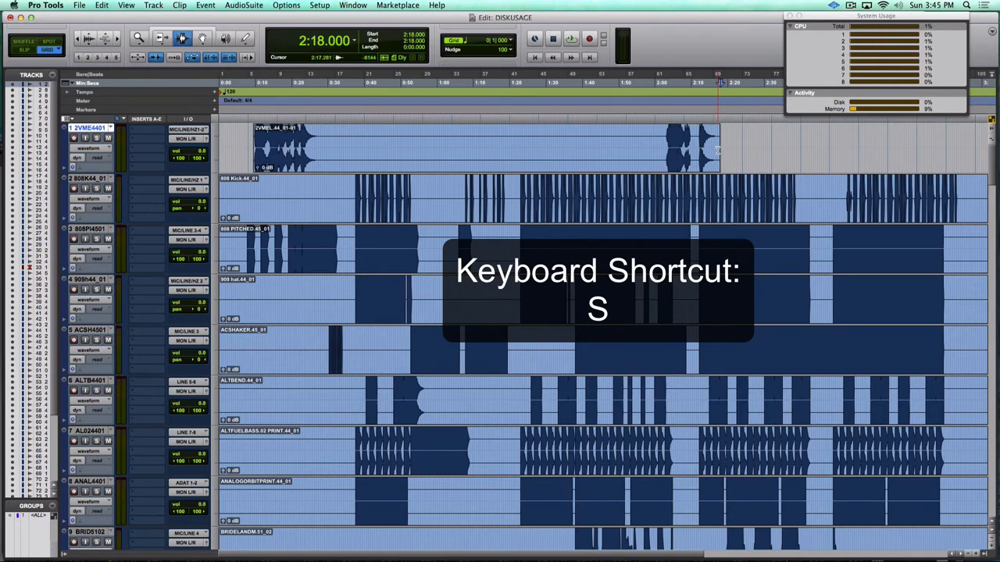
pyautogui.press('s')
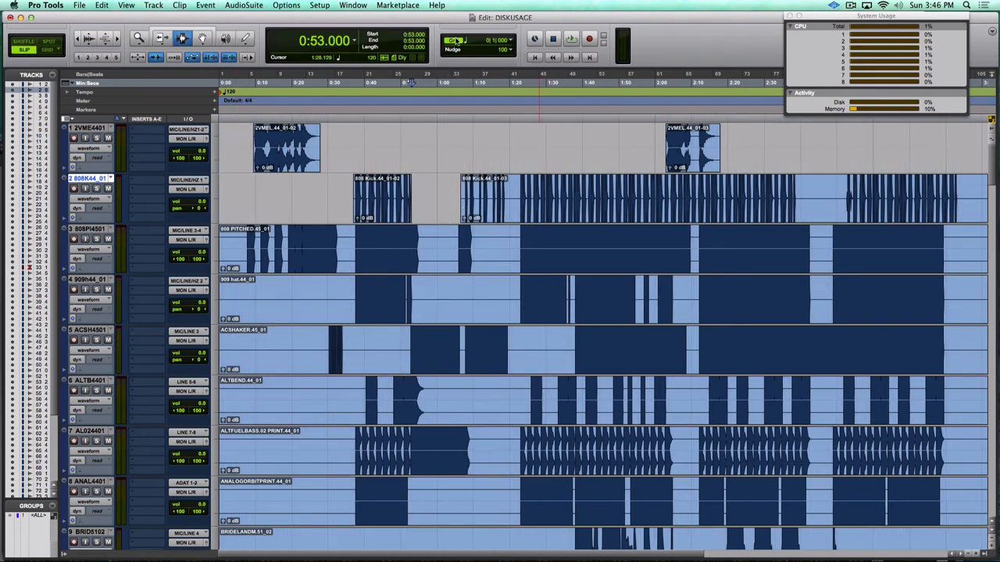
# Switch editing to Grid mode and select the fourth and fifth tracks' clips for Strip Silence
pyautogui.click(476, 49)
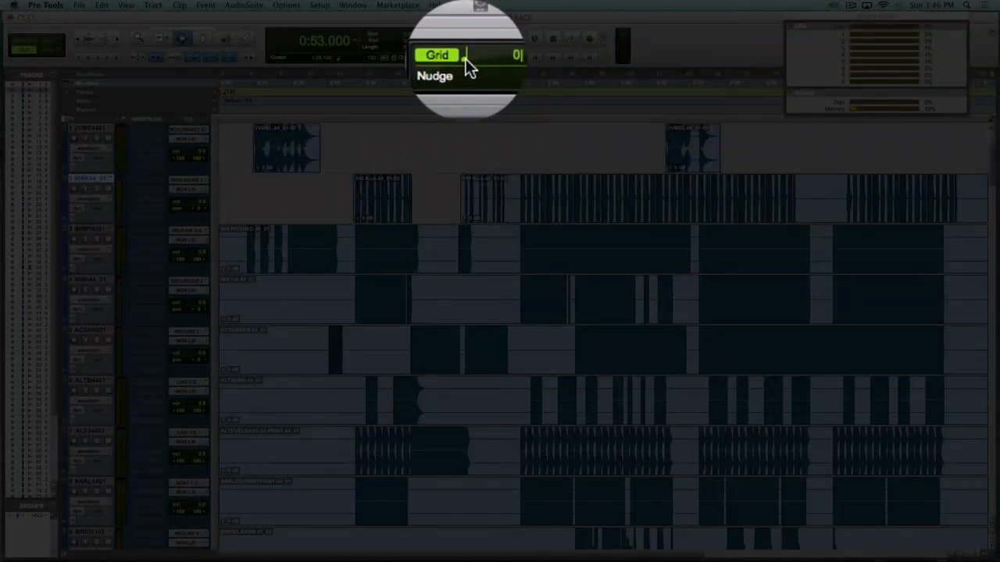
pyautogui.click(465, 55)
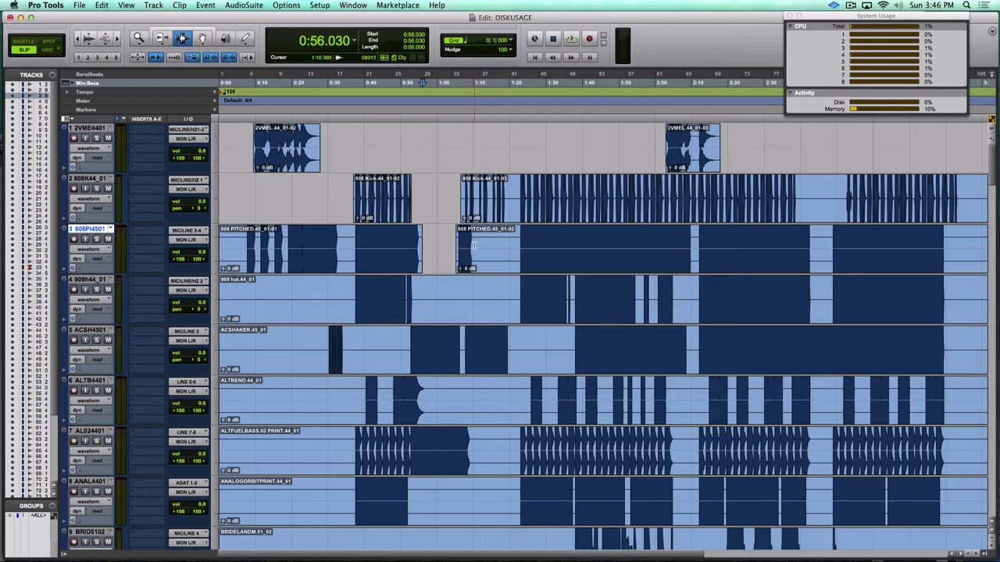
pyautogui.click(512, 250)
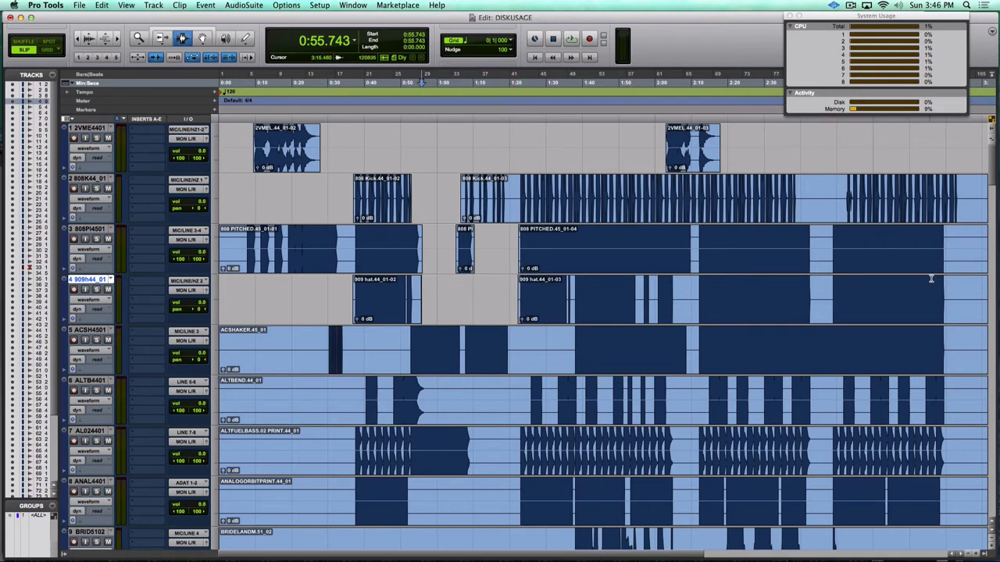
pyautogui.click(800, 195)
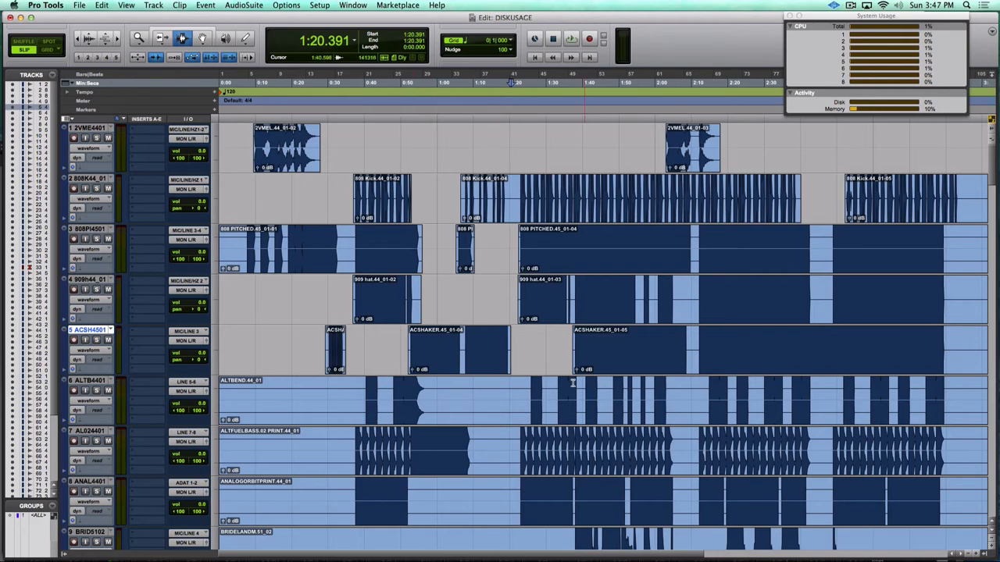
pyautogui.scroll(-3)
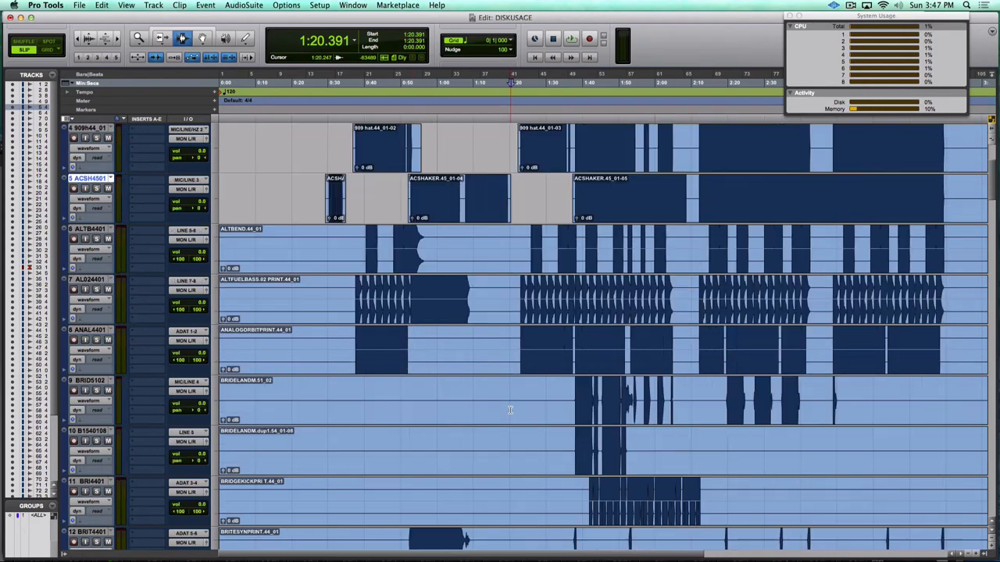
pyautogui.scroll(3)
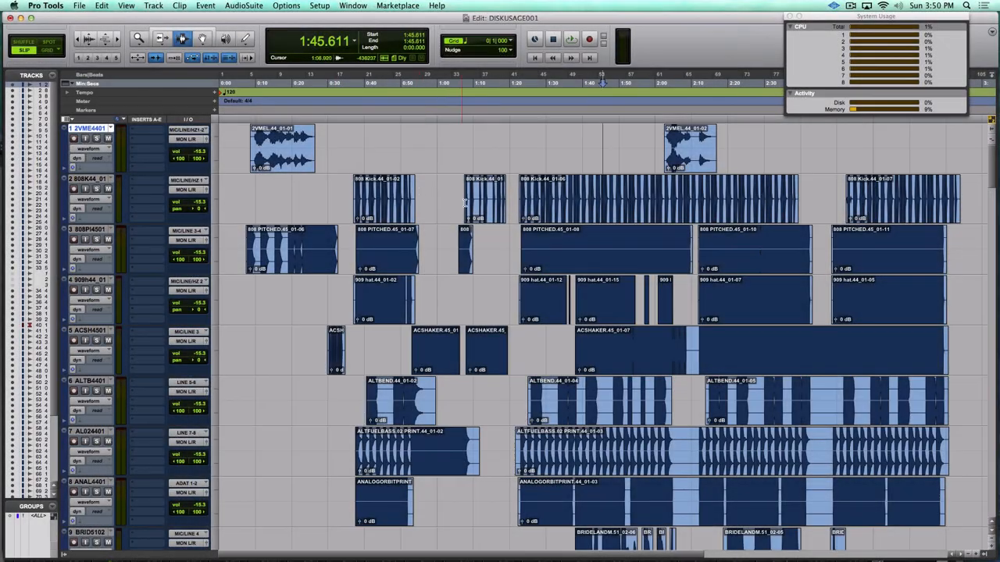
pyautogui.scroll(-3)
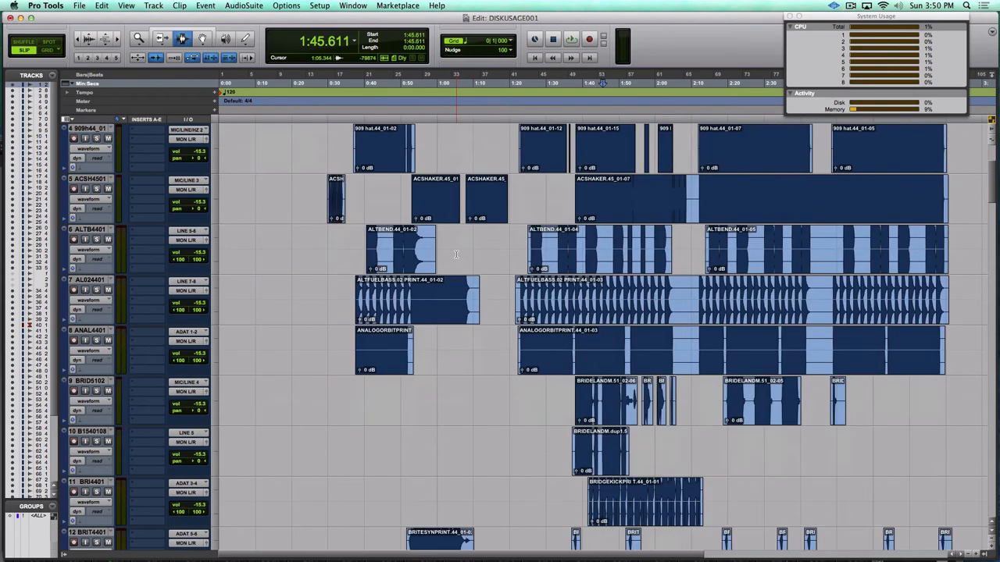
pyautogui.scroll(-3)
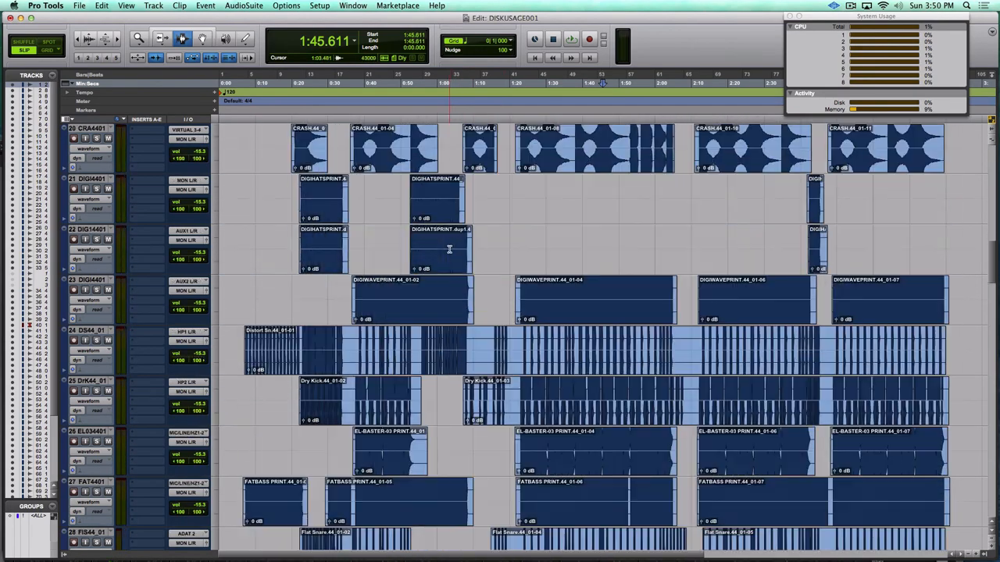
pyautogui.scroll(-3)
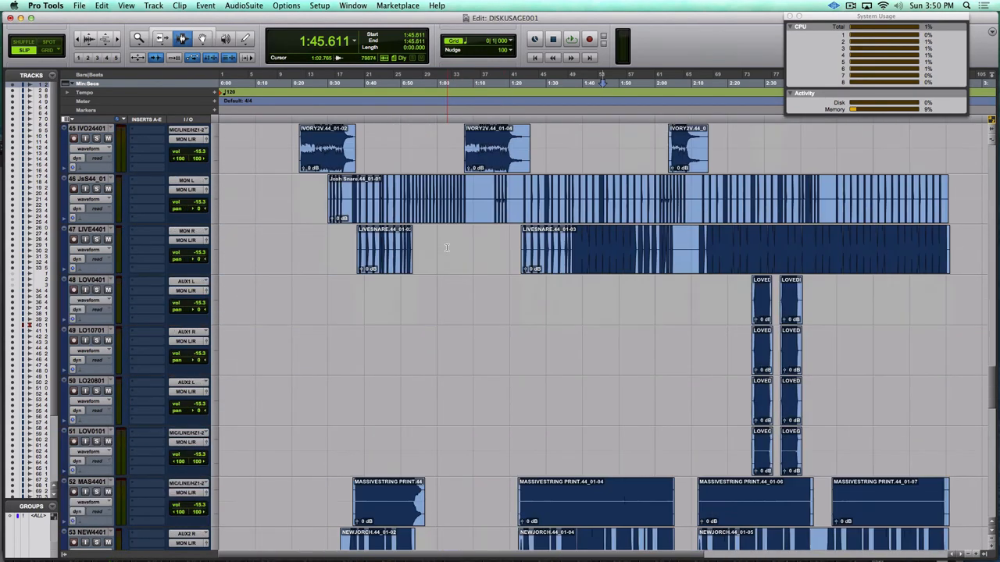
pyautogui.scroll(-3)
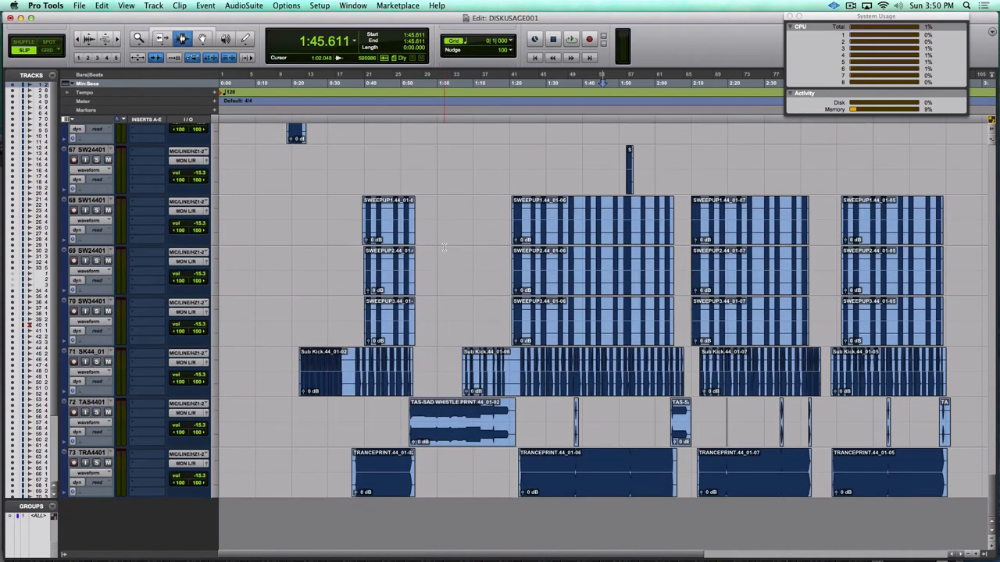
pyautogui.scroll(3)
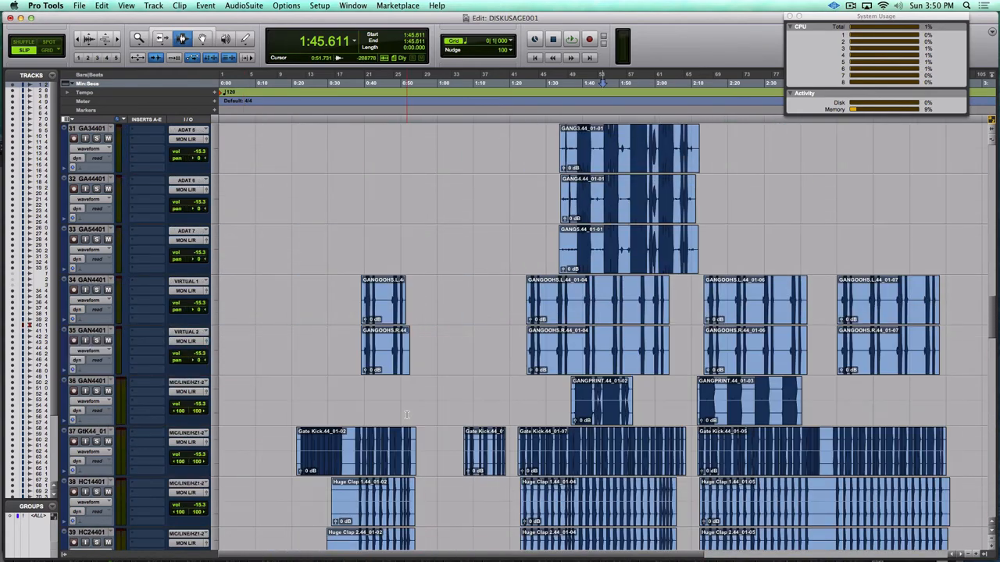
pyautogui.scroll(3)
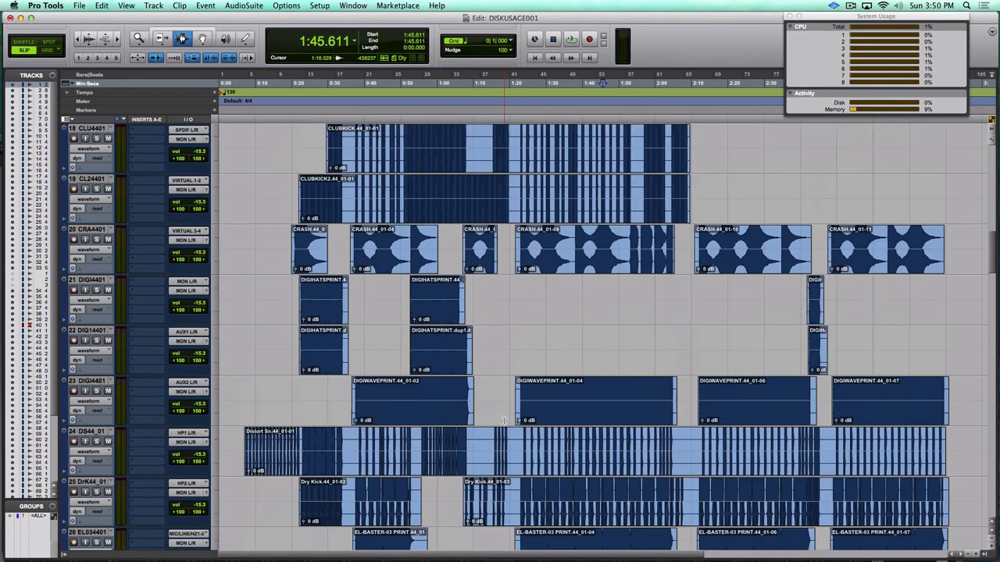
pyautogui.scroll(-3)
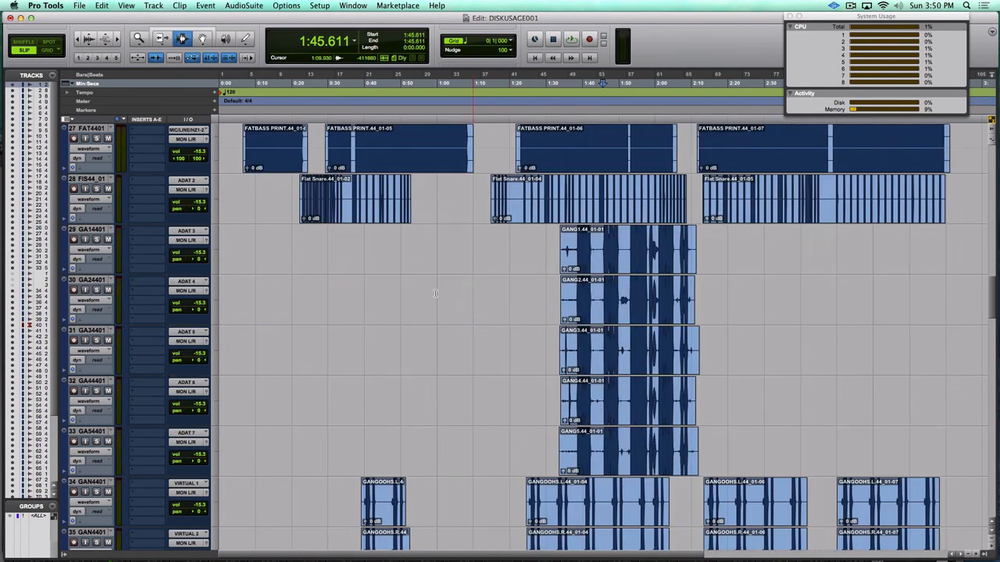
pyautogui.scroll(3)
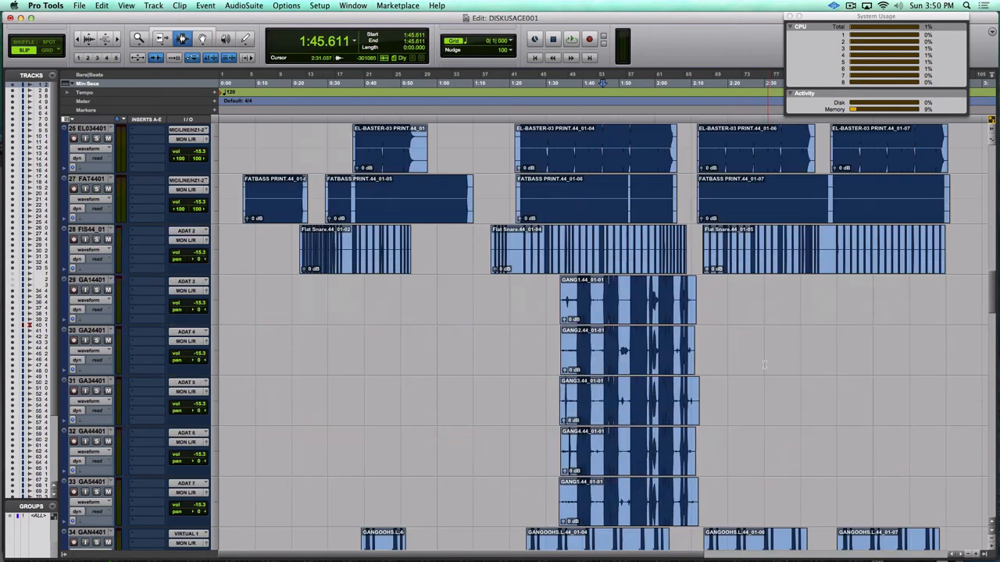
pyautogui.scroll(3)
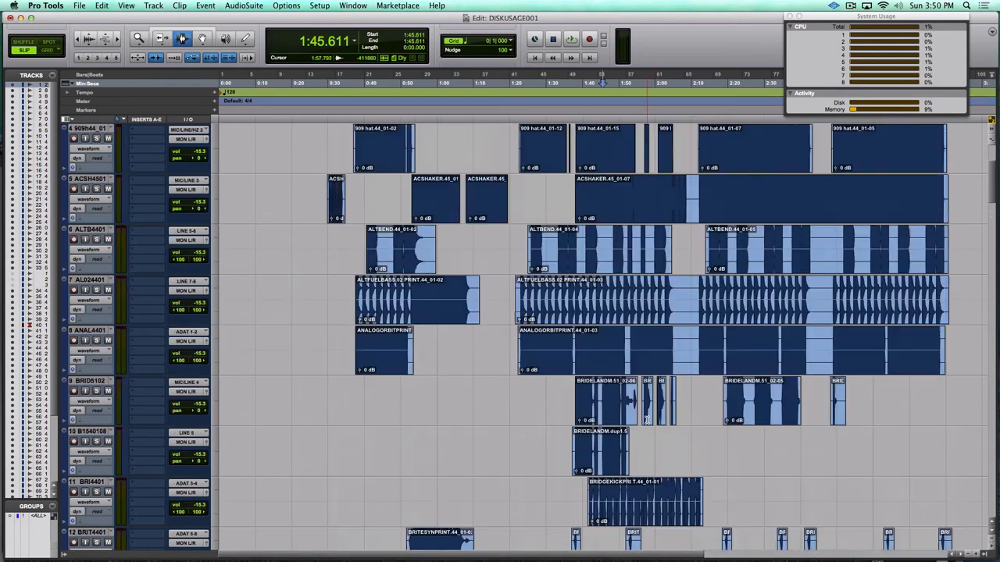
pyautogui.scroll(3)
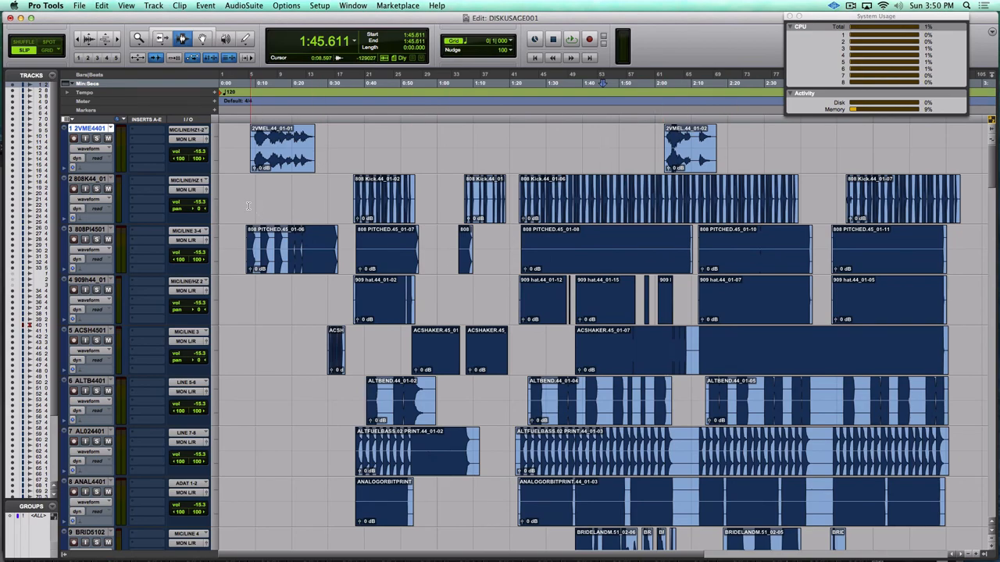
pyautogui.scroll(-3)
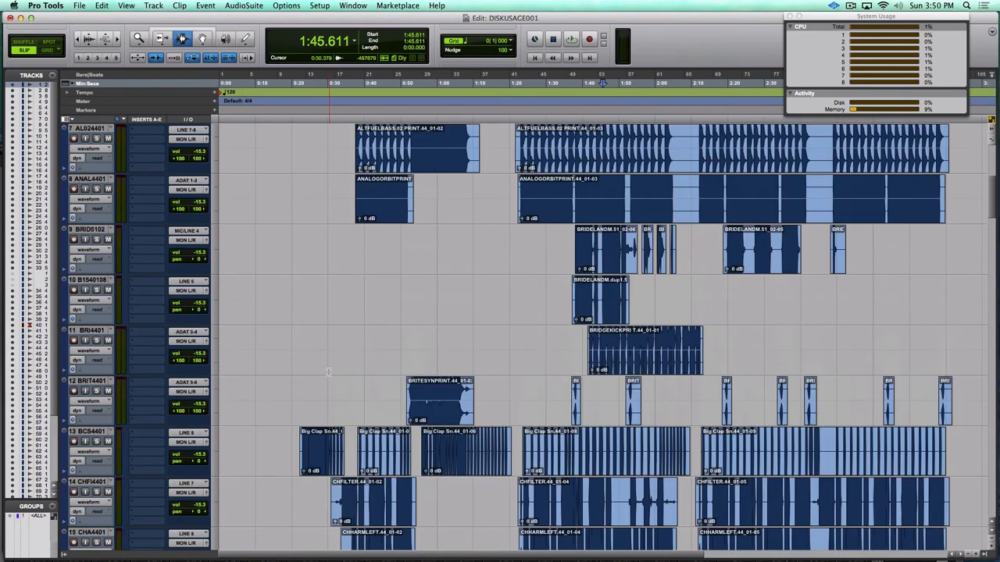
pyautogui.scroll(3)
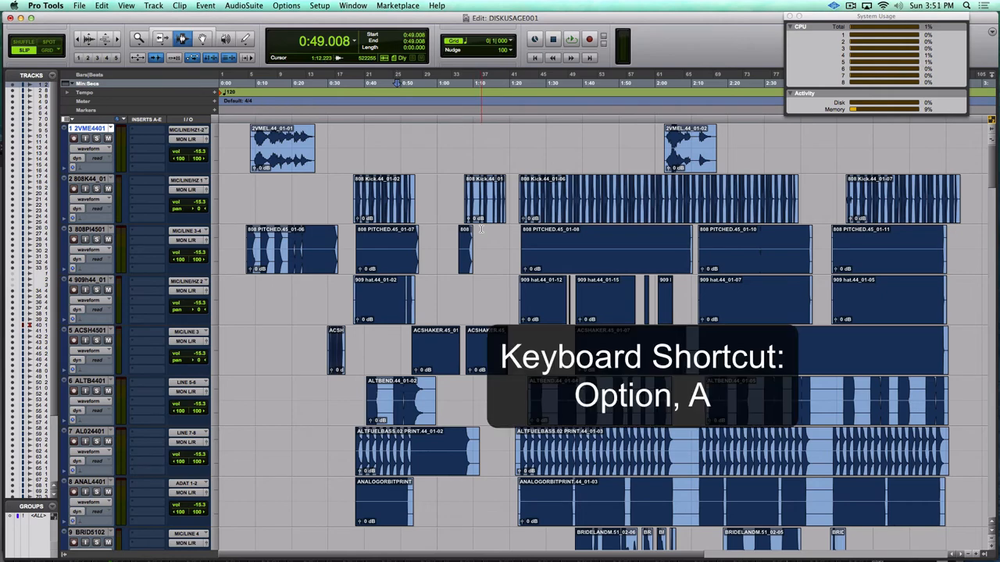
# Clear the clip selection with Option+A and scroll through the tracks to review the result
pyautogui.press('option+a')
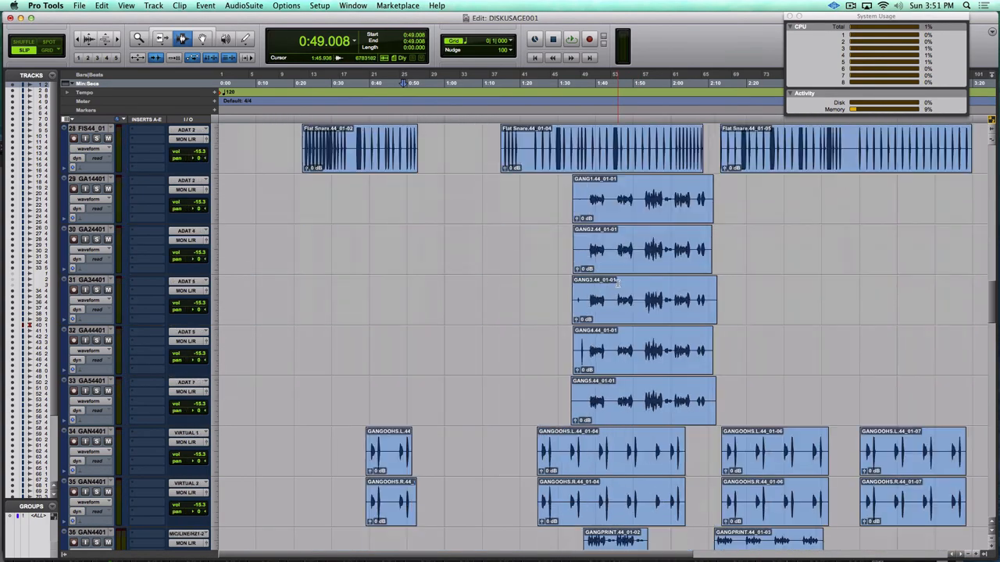
pyautogui.scroll(-3)
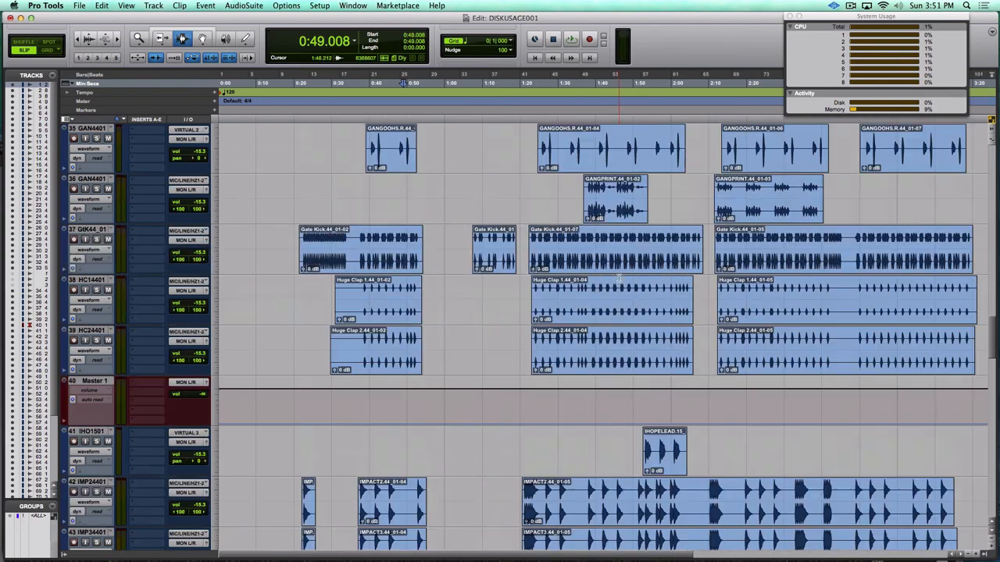
pyautogui.scroll(3)
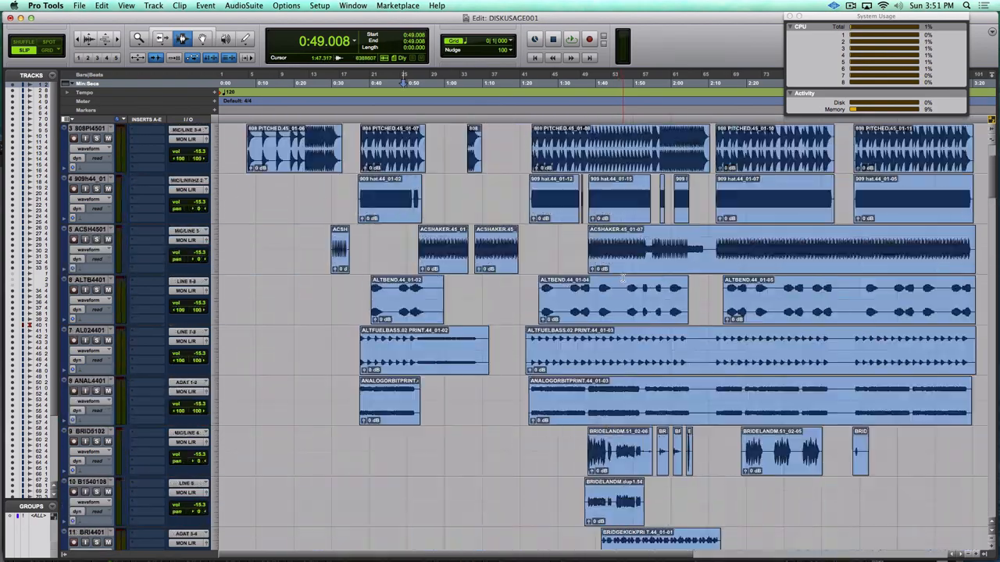
pyautogui.scroll(3)
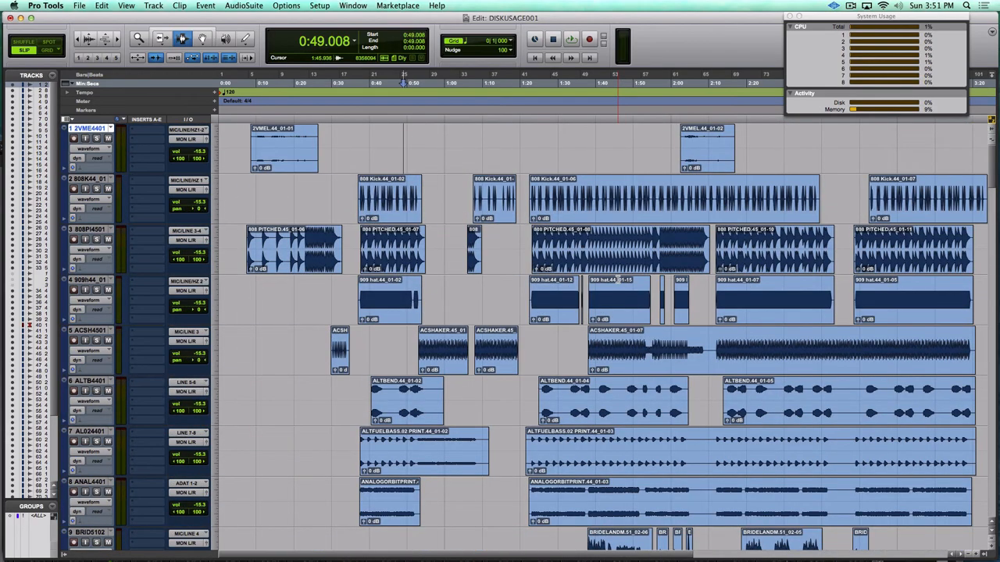
pyautogui.click(571, 39)
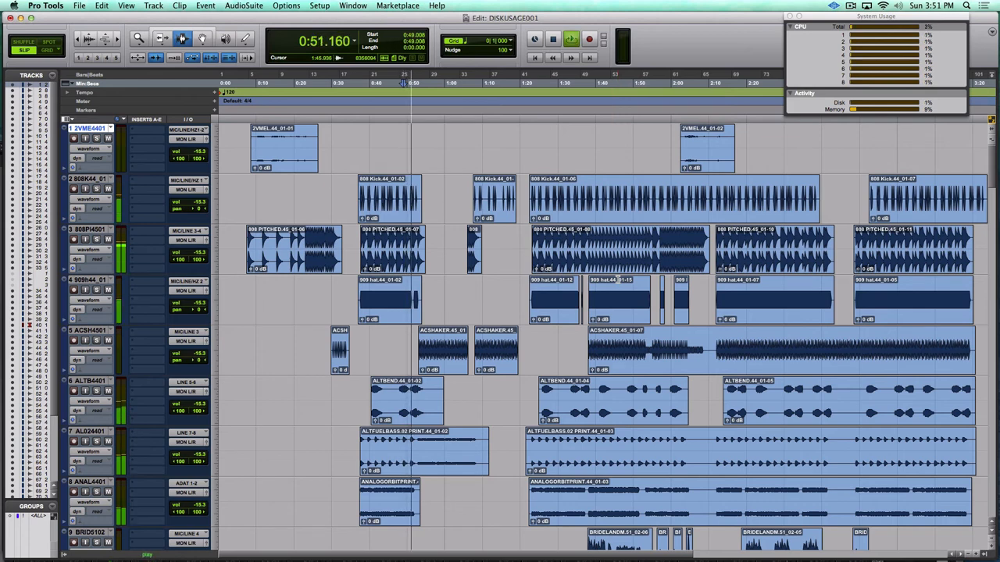
pyautogui.click(571, 38)
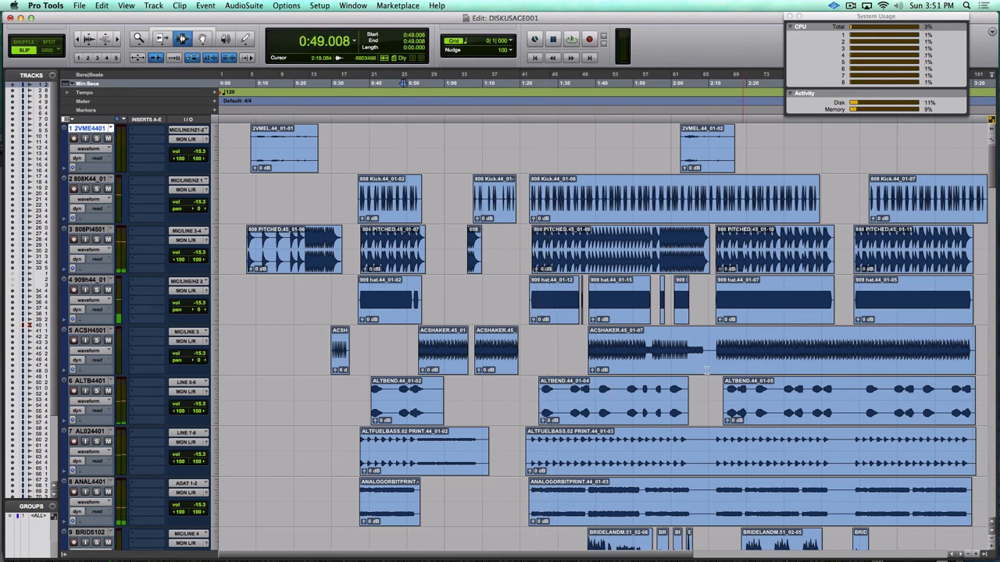
pyautogui.scroll(-3)
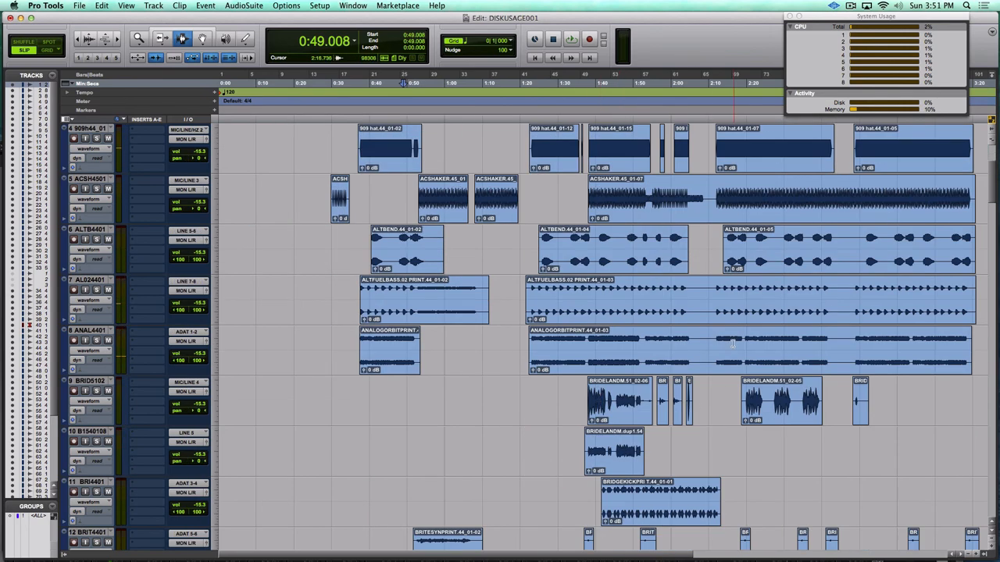
pyautogui.scroll(-3)
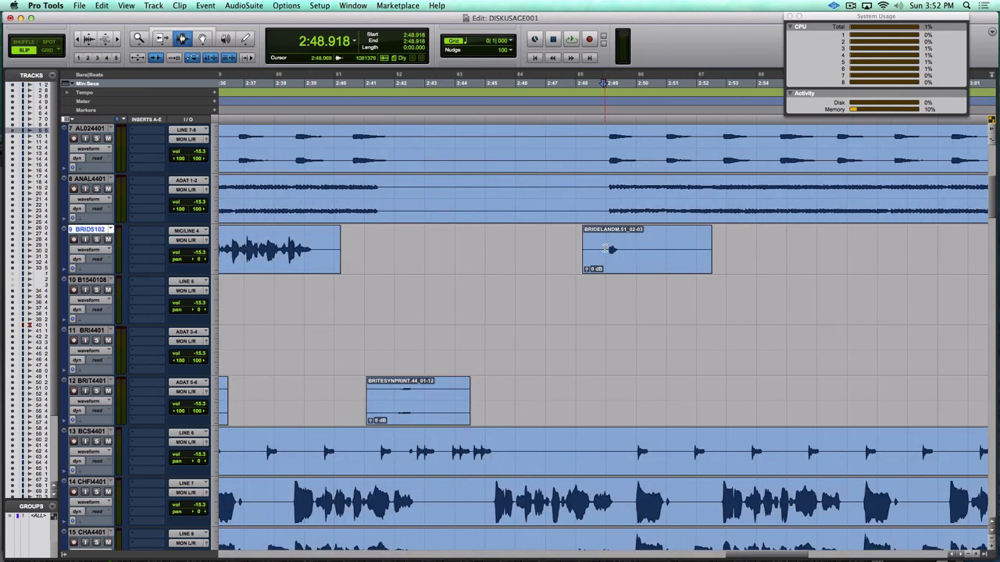
# Select the audible burst on the bridge track's clip and trim to selection with Command+T
pyautogui.moveTo(612, 249); pyautogui.dragTo(628, 250)
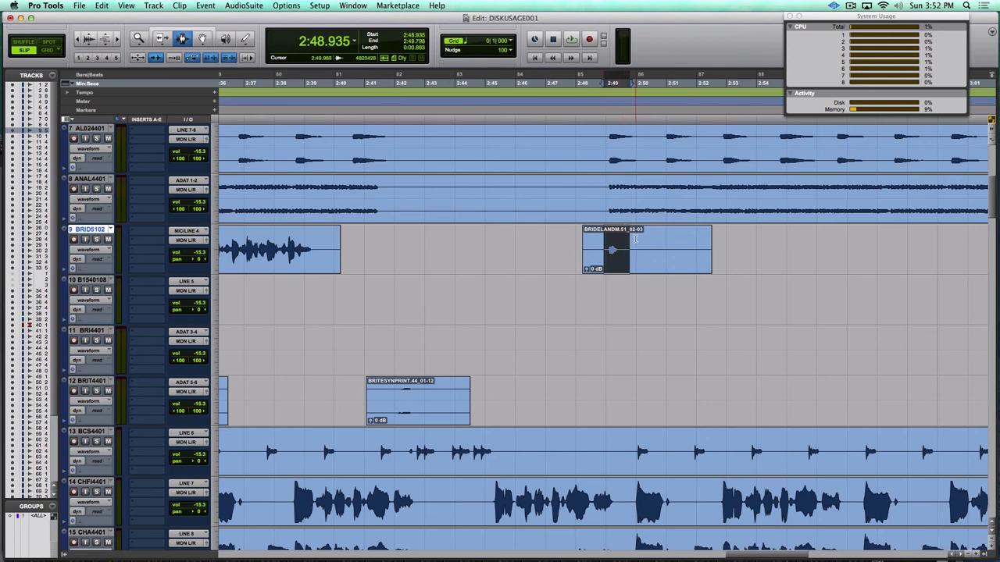
pyautogui.press('cmd+t')
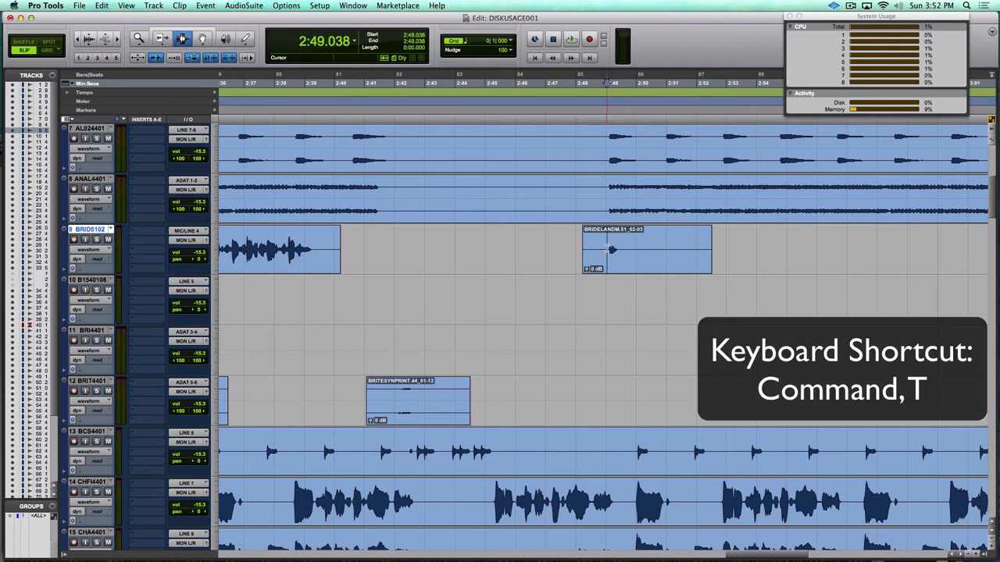
pyautogui.press('cmd+t')
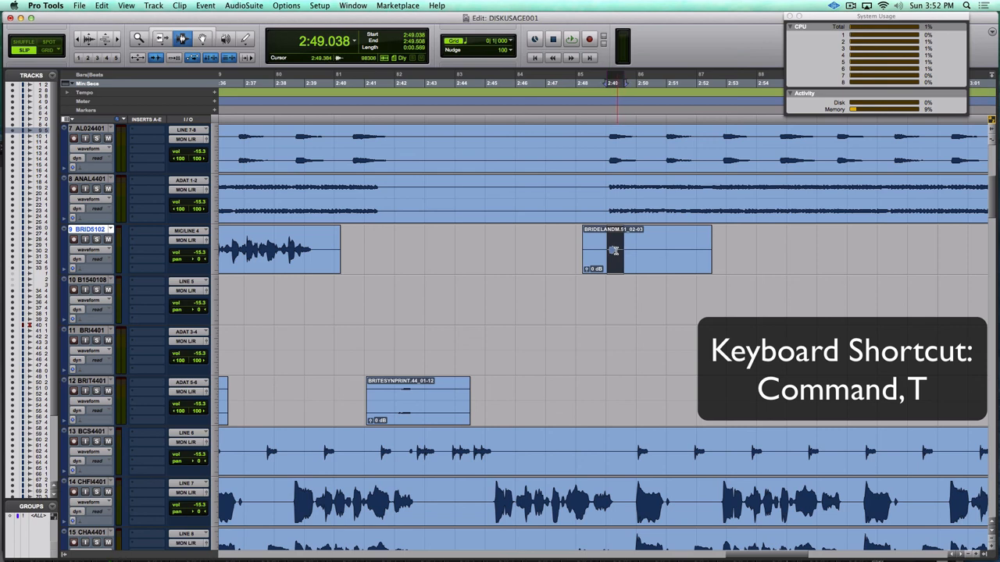
pyautogui.press('cmd+t')
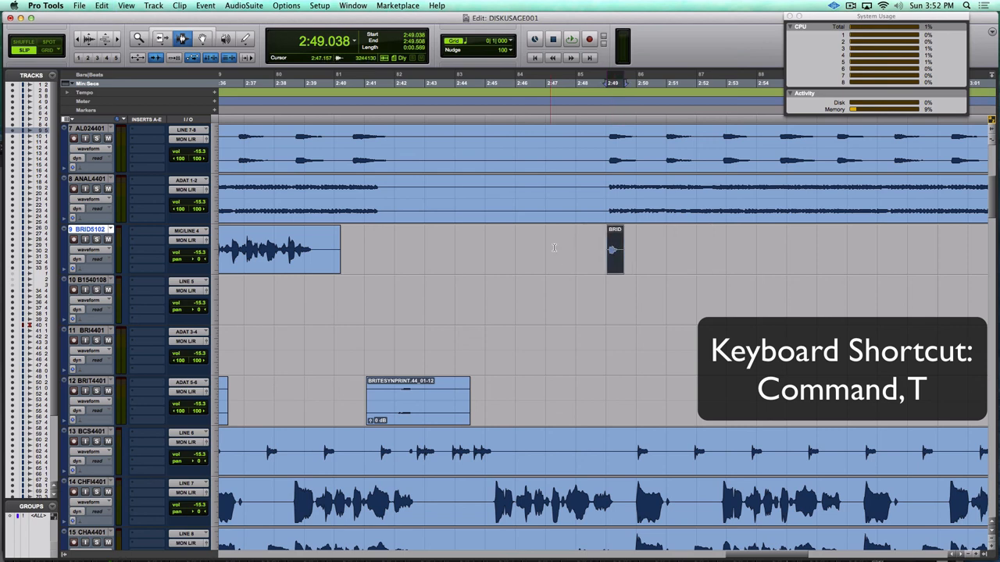
pyautogui.press('cmd+t')
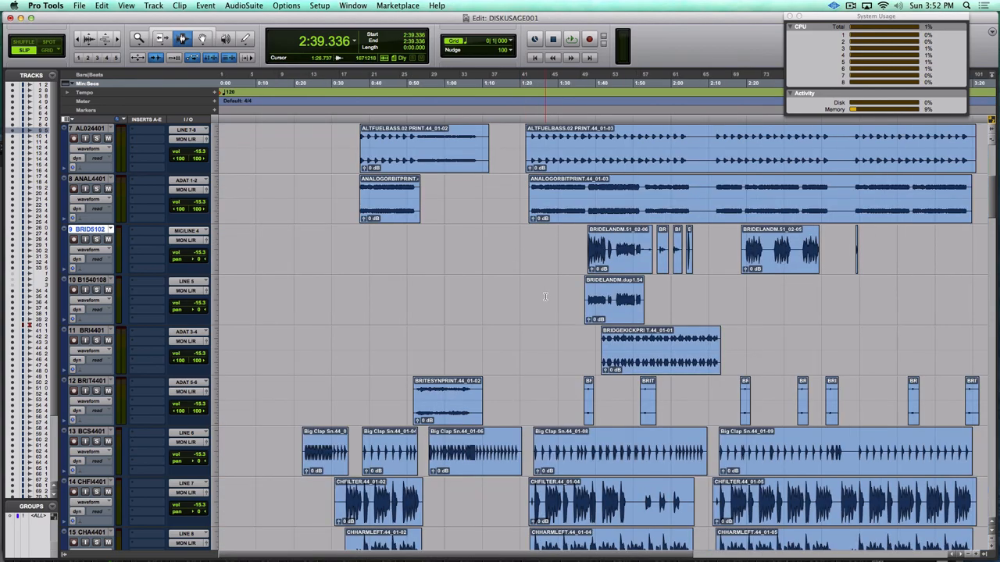
pyautogui.scroll(3)
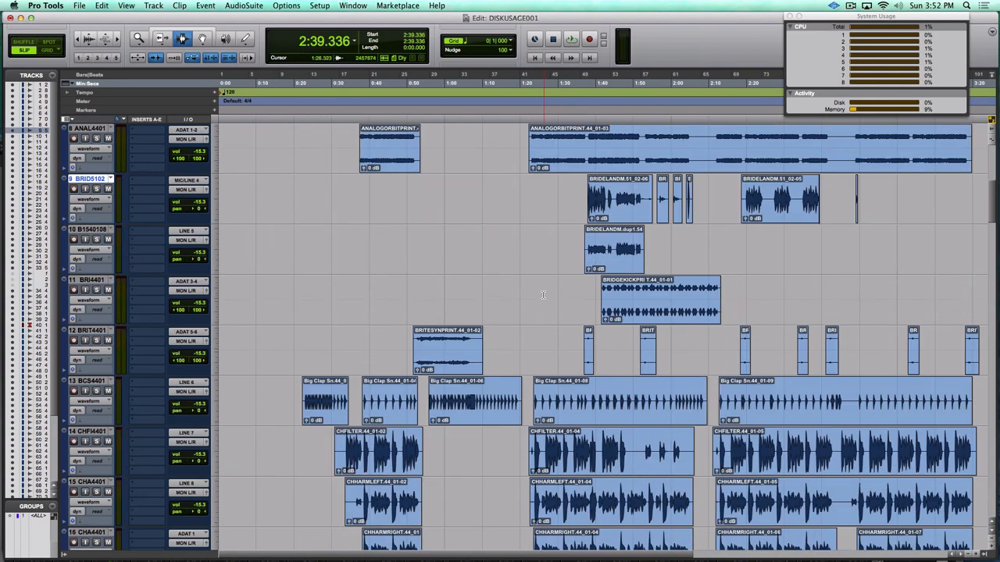
pyautogui.scroll(3)
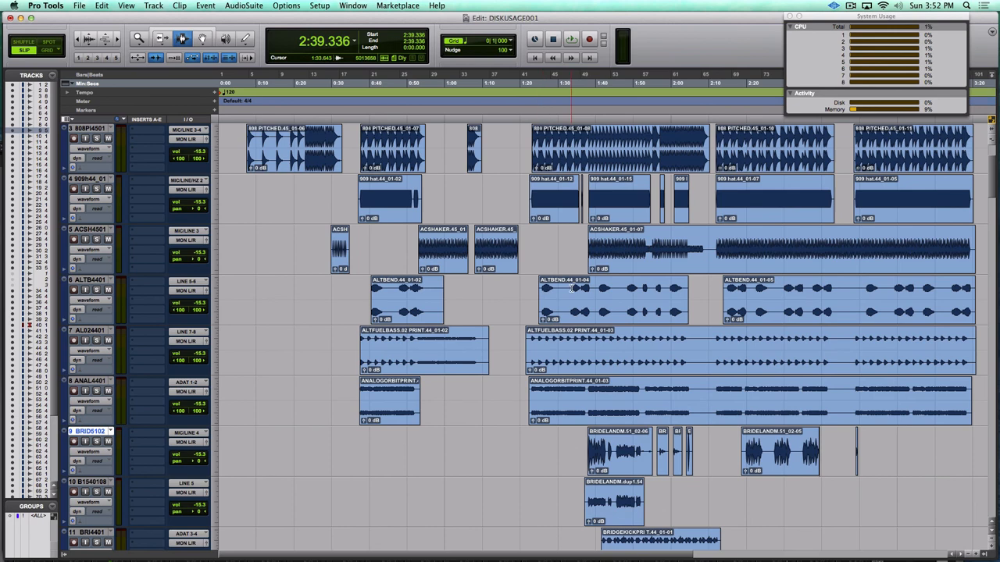